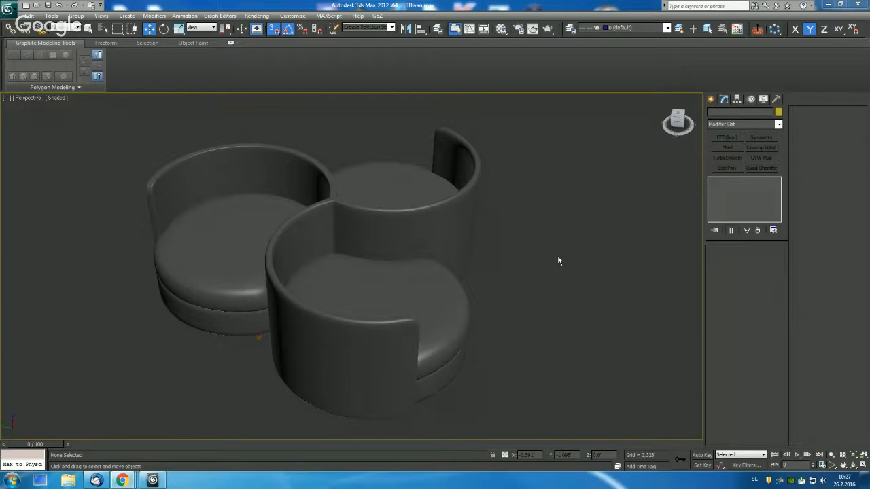
mouse_move(582, 262)
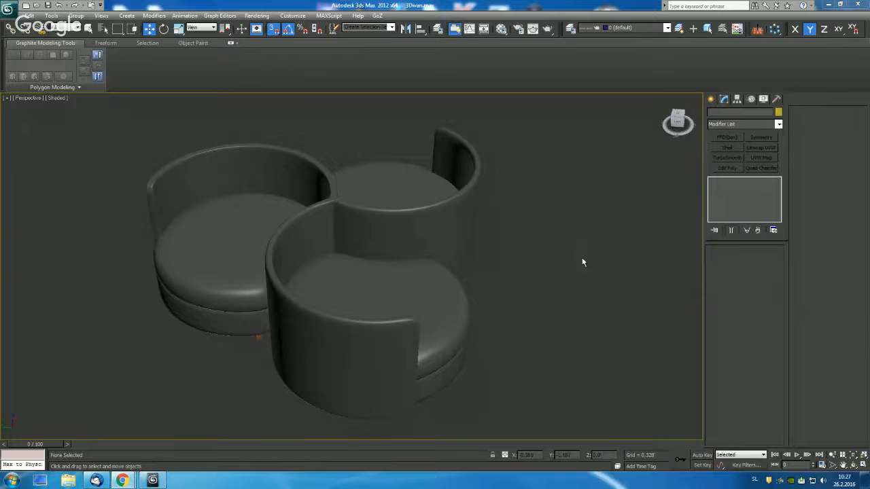
Select every sofa part and move it to a new layer so the scene is empty.
left_click_drag(582, 262, 548, 183)
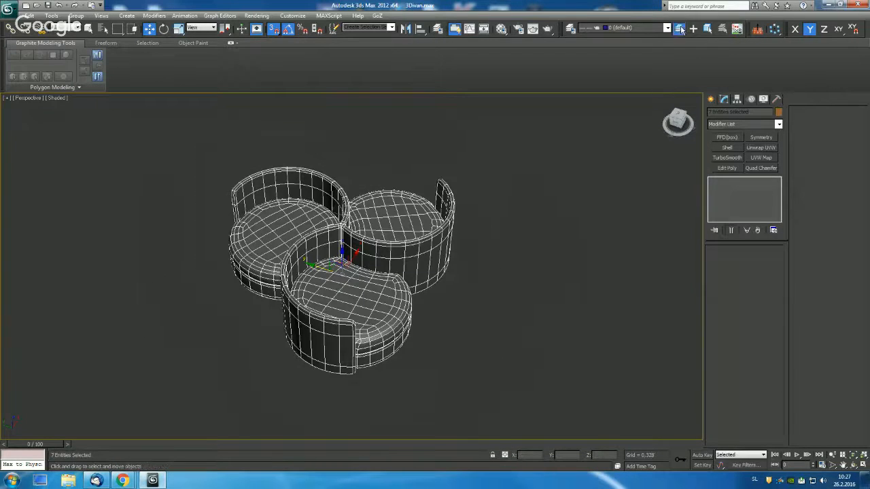
left_click(680, 29)
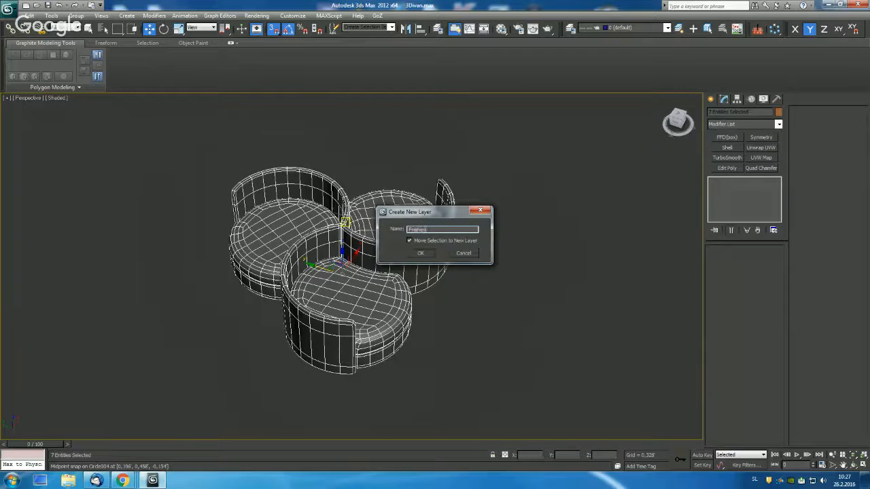
left_click(420, 253)
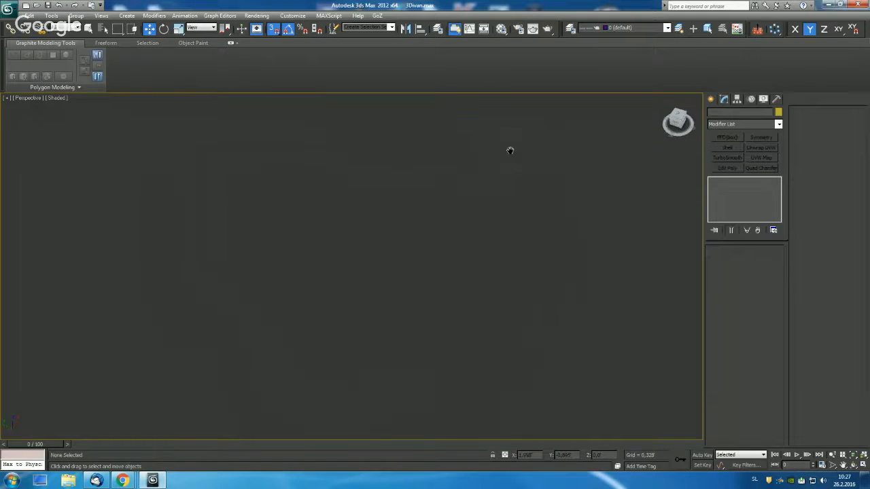
Draw a circle shape in the top view and convert it to an editable poly disc.
left_click(710, 99)
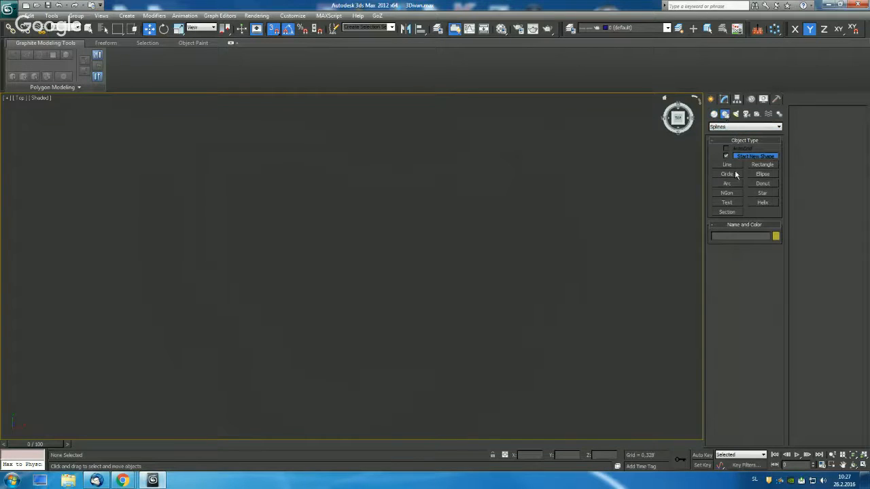
left_click(726, 174)
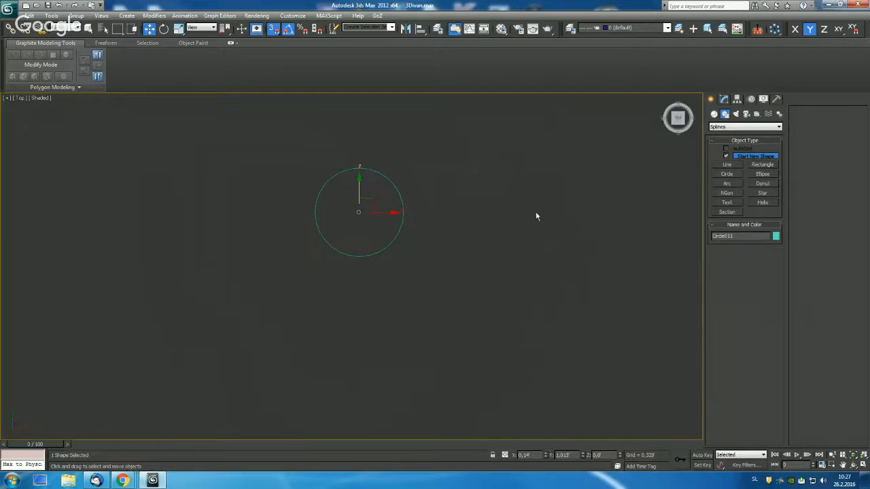
left_click(723, 98)
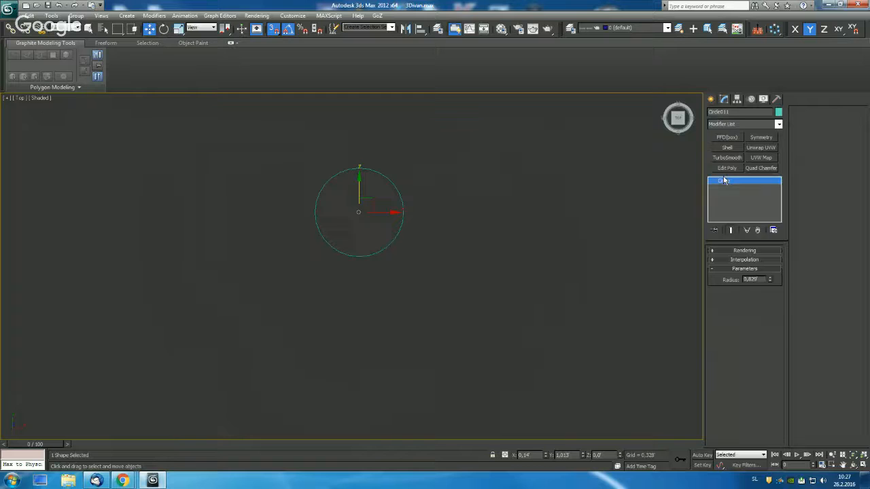
right_click(723, 181)
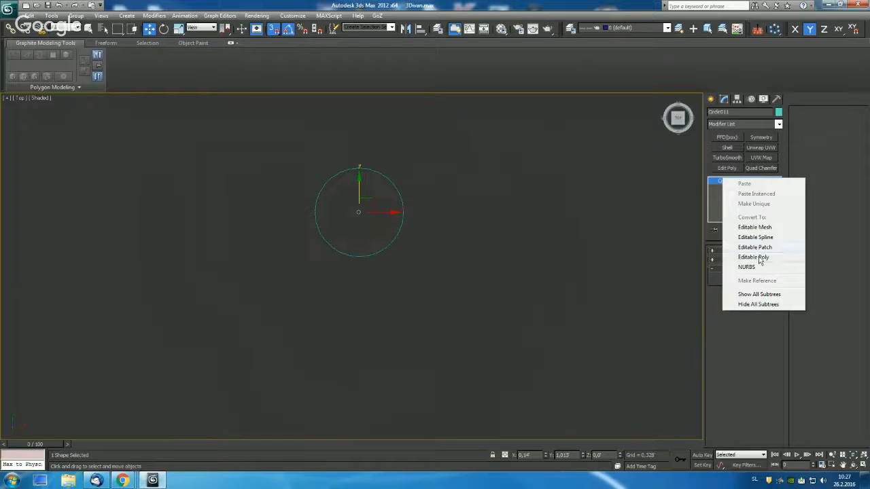
left_click(753, 257)
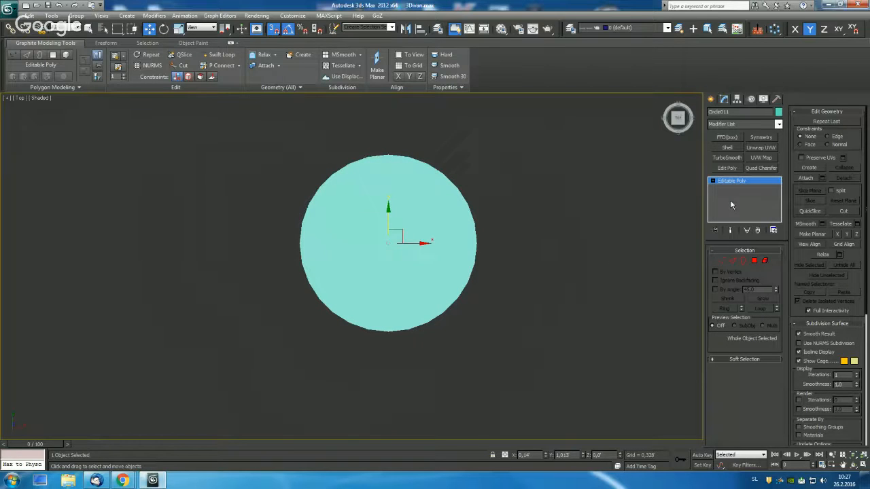
Extrude the disc's polygons and detach a half-circle arc from its edge as a clone.
left_click(723, 99)
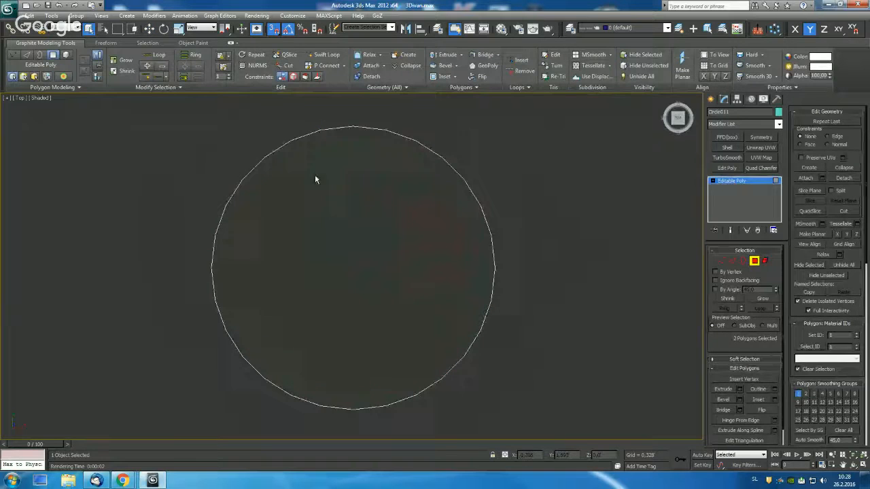
left_click_drag(315, 179, 282, 379)
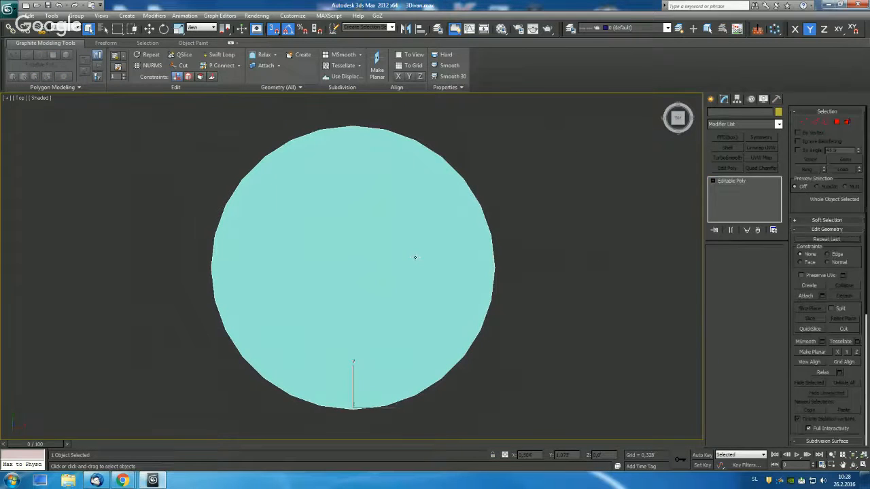
left_click(732, 181)
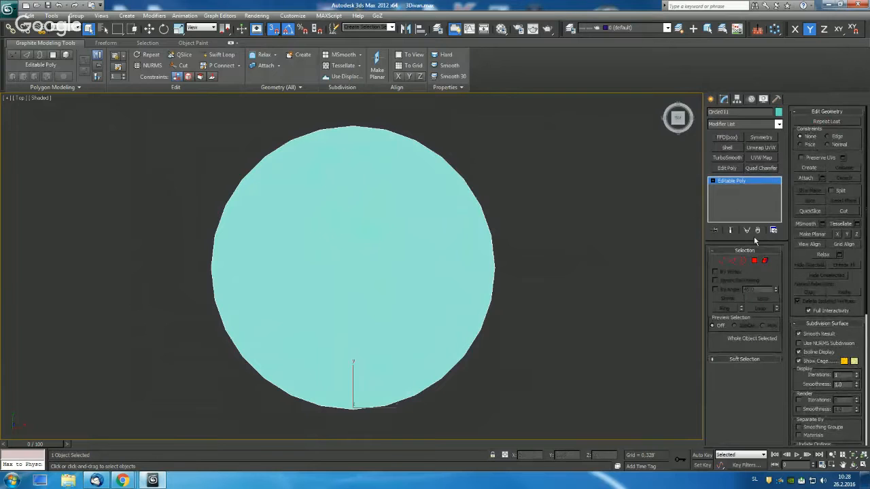
left_click(754, 261)
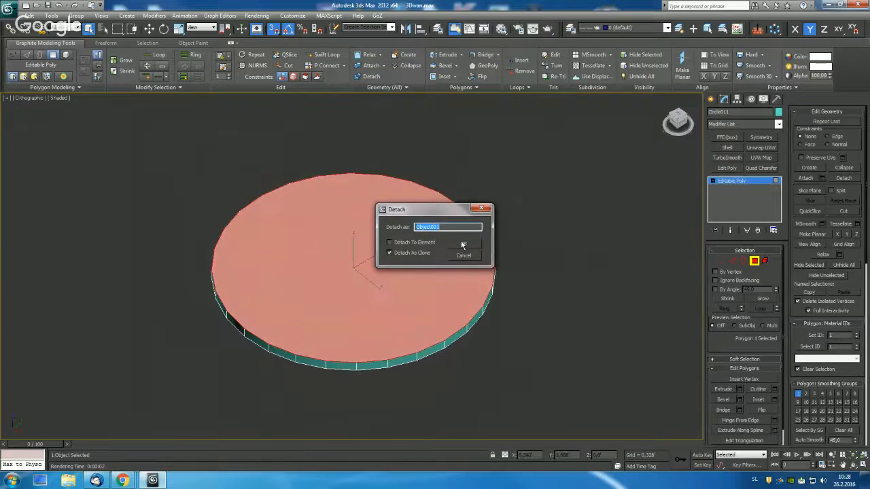
left_click(462, 246)
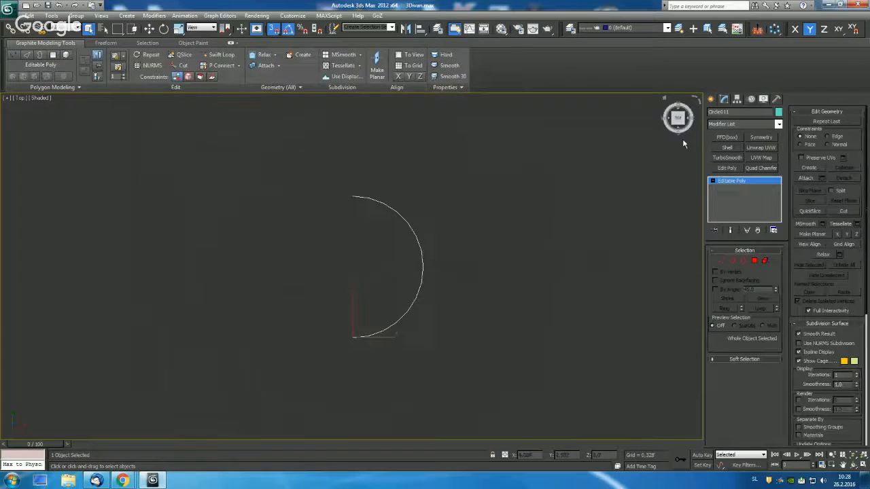
Use Affect Pivot Only to place the arc's pivot at its lower end, ready to rotate.
left_click(723, 100)
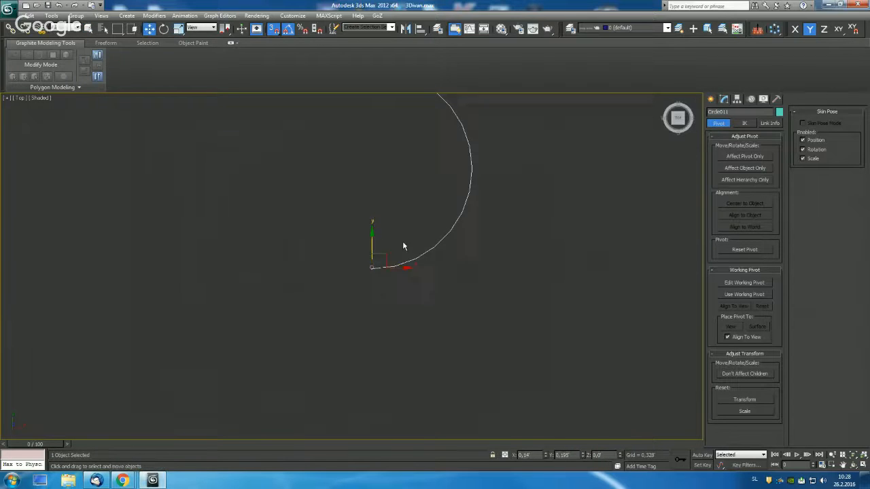
left_click_drag(405, 244, 514, 250)
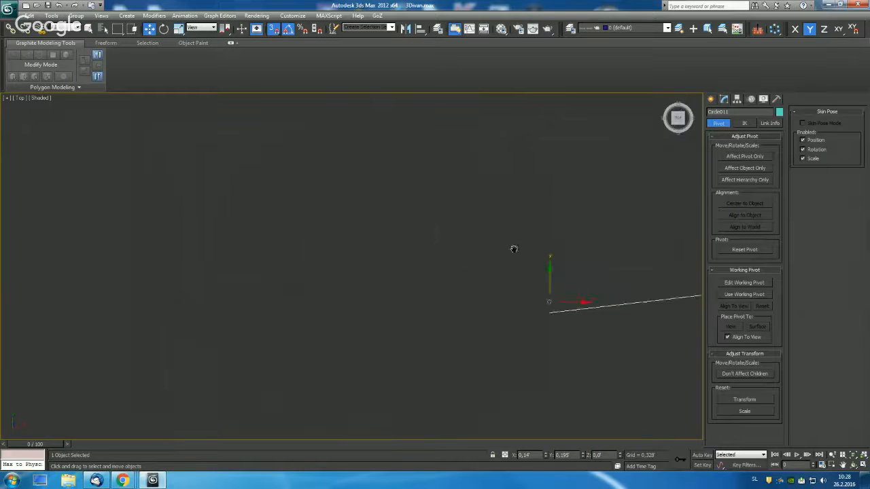
left_click(745, 157)
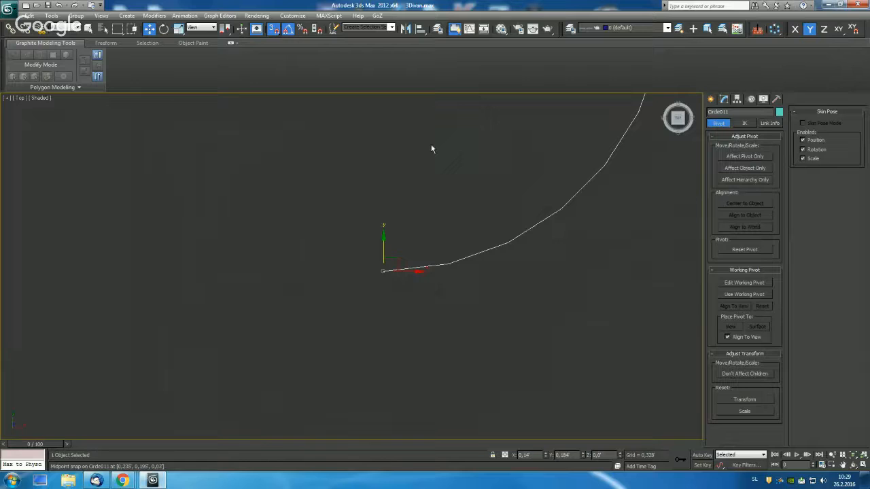
mouse_move(288, 27)
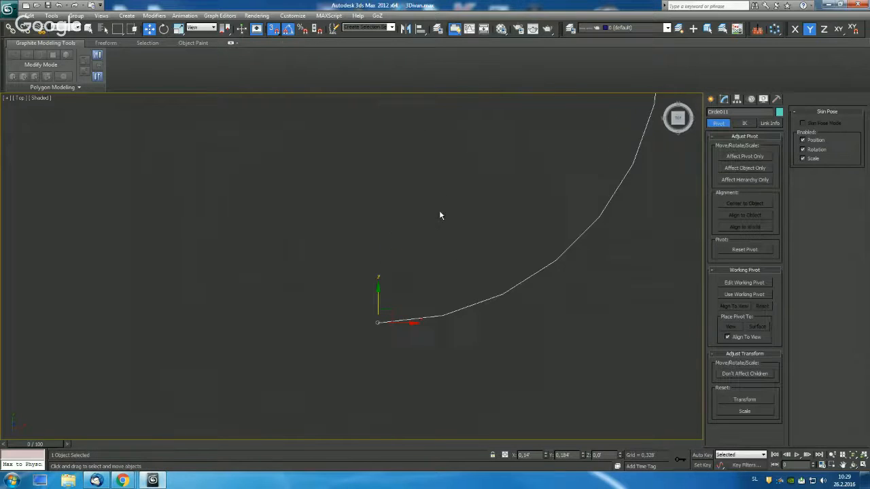
left_click(163, 28)
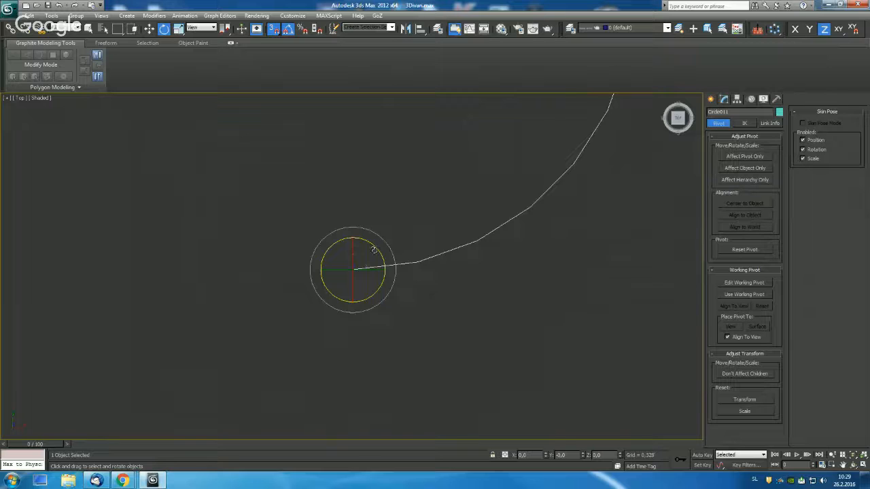
Shift-rotate the arc about its end and confirm the rotated copies in Clone Options.
left_click_drag(372, 270, 353, 238)
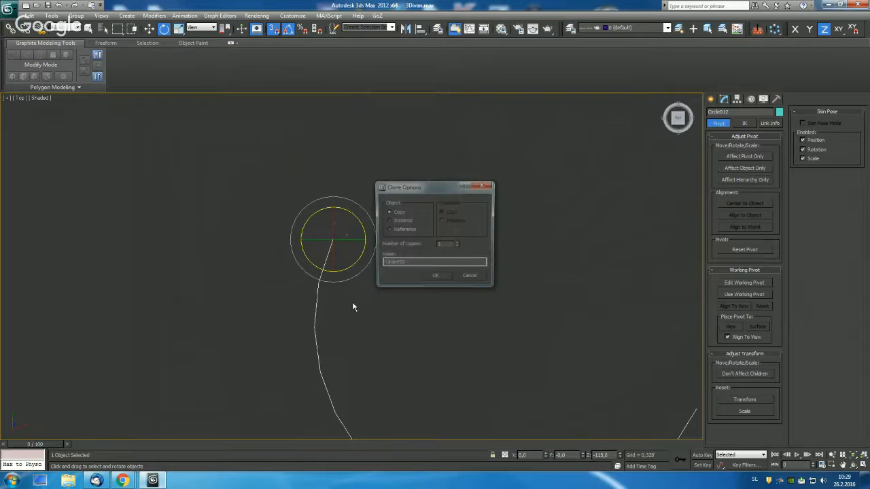
left_click(435, 275)
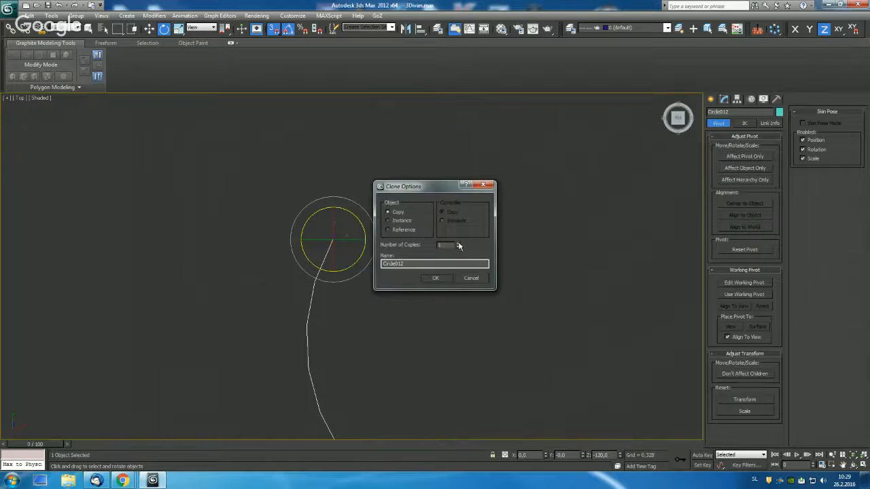
left_click(435, 277)
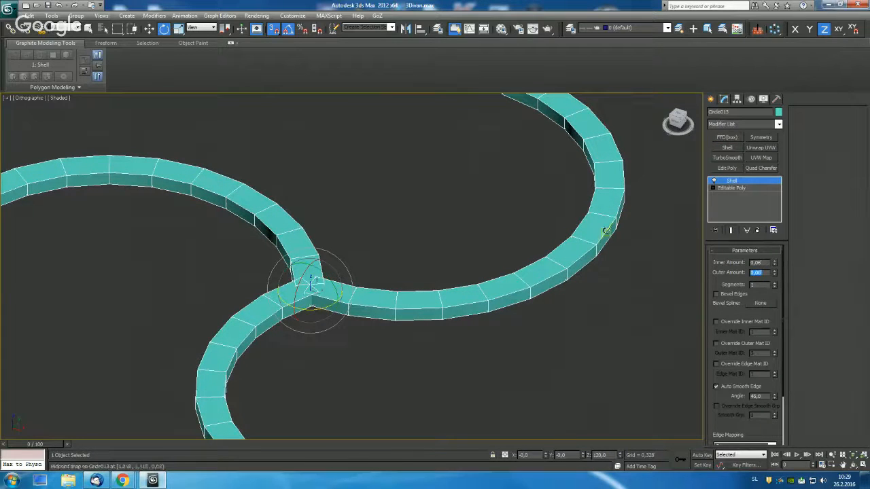
Convert the shelled strips to editable poly and move the junction vertices into a clean S-strip.
right_click(731, 180)
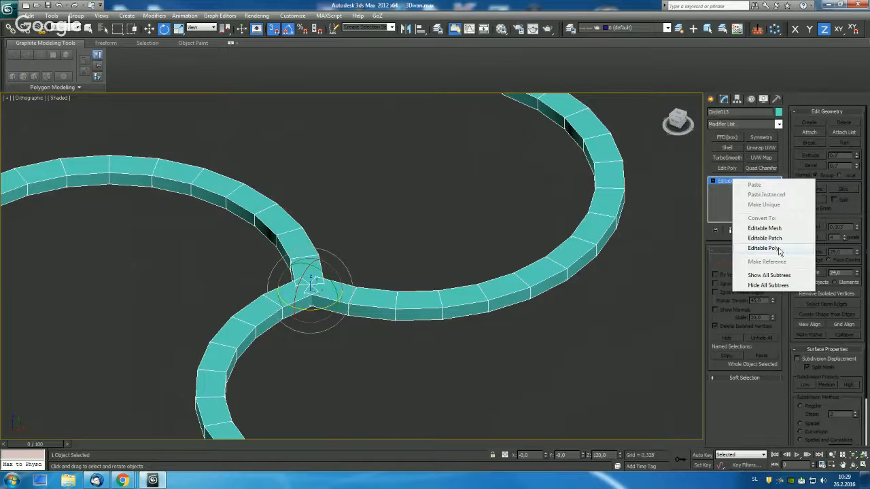
left_click(763, 248)
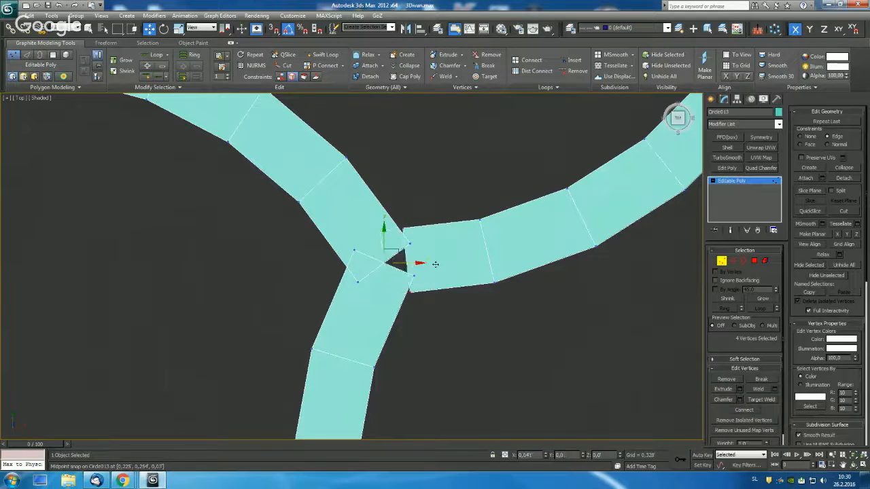
left_click_drag(420, 263, 391, 251)
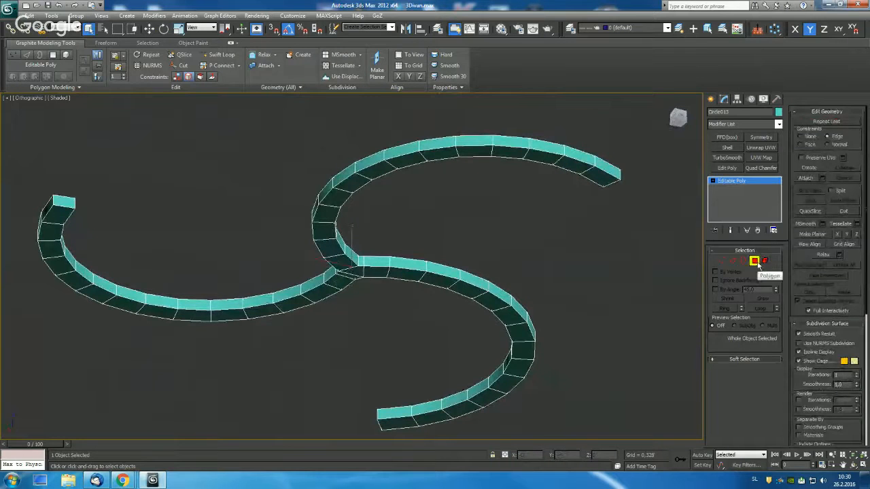
Enter polygon-level editing on the S-shaped backrest strip.
left_click(754, 261)
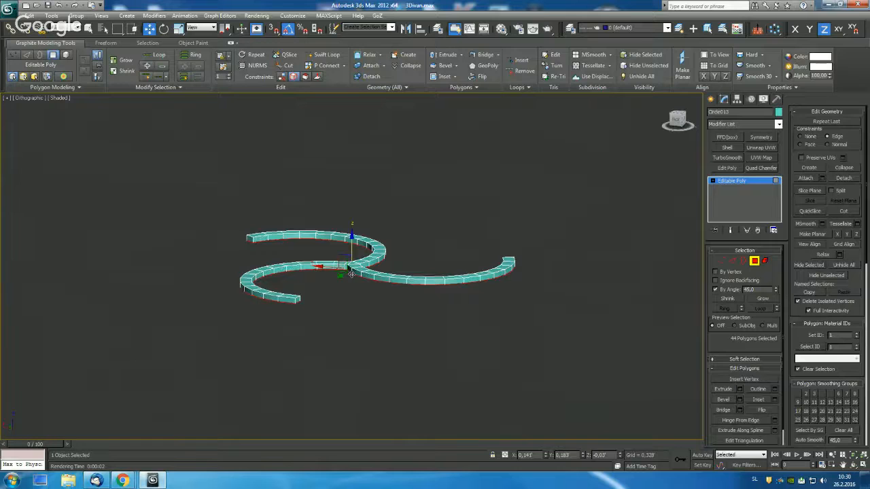
mouse_move(280, 76)
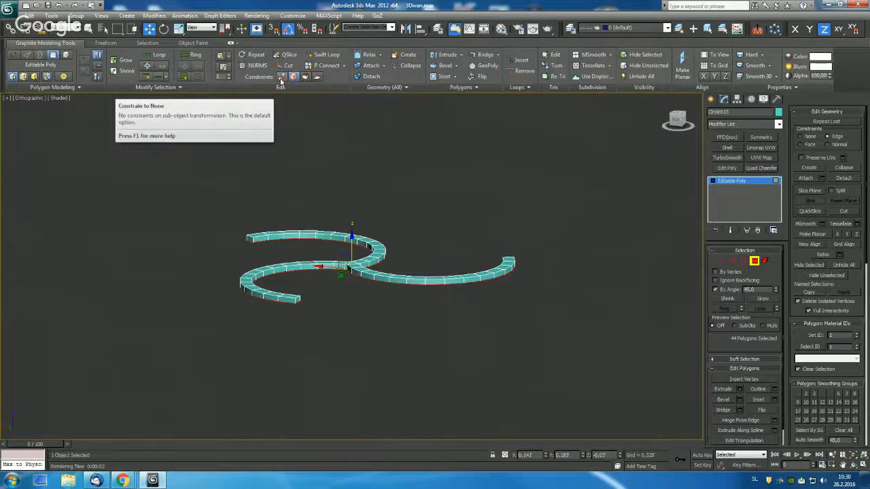
mouse_move(294, 128)
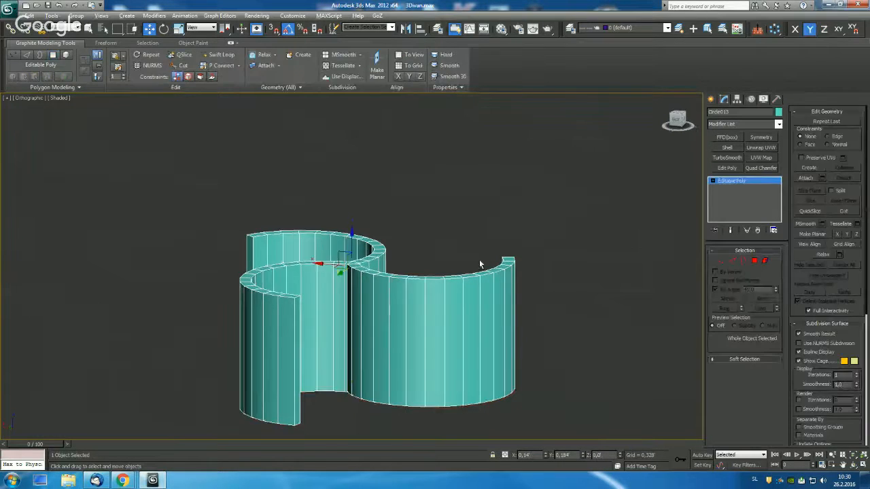
Raise the strip into tall curved walls forming the two standing backrest shells.
left_click_drag(480, 263, 399, 223)
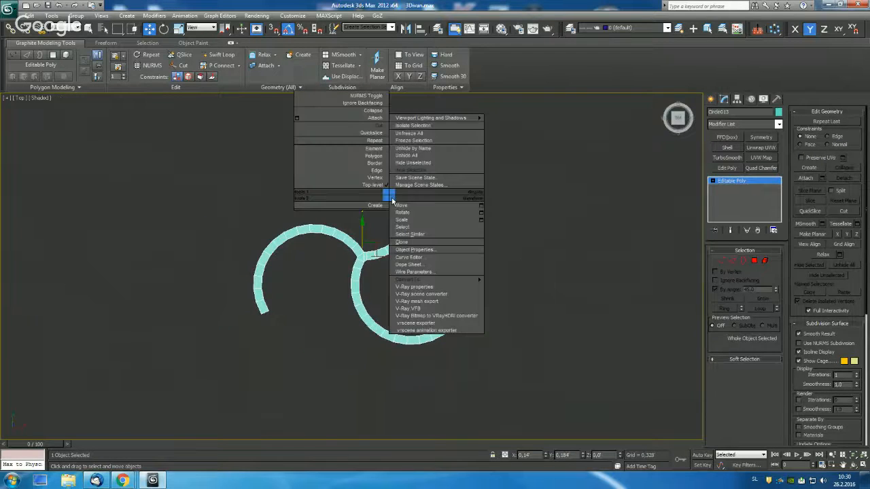
left_click(405, 155)
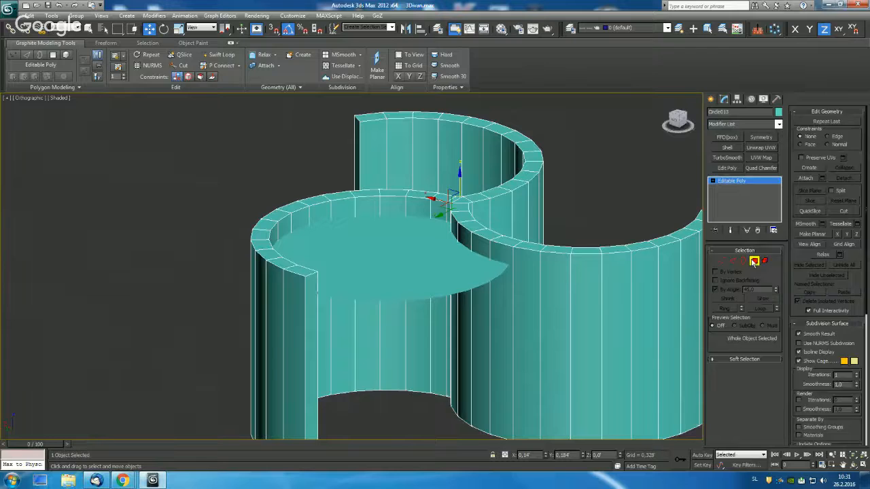
Select the inner seat faces of the round wall and detach them as their own object.
left_click(753, 261)
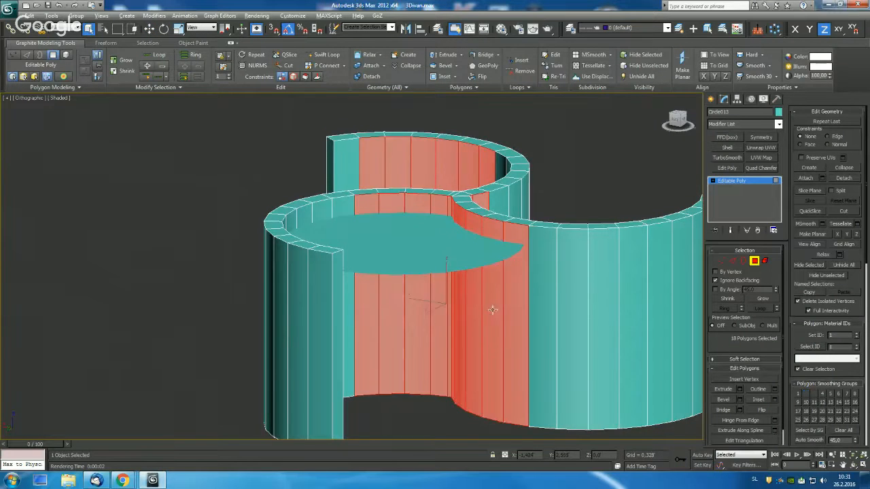
left_click_drag(492, 306, 329, 279)
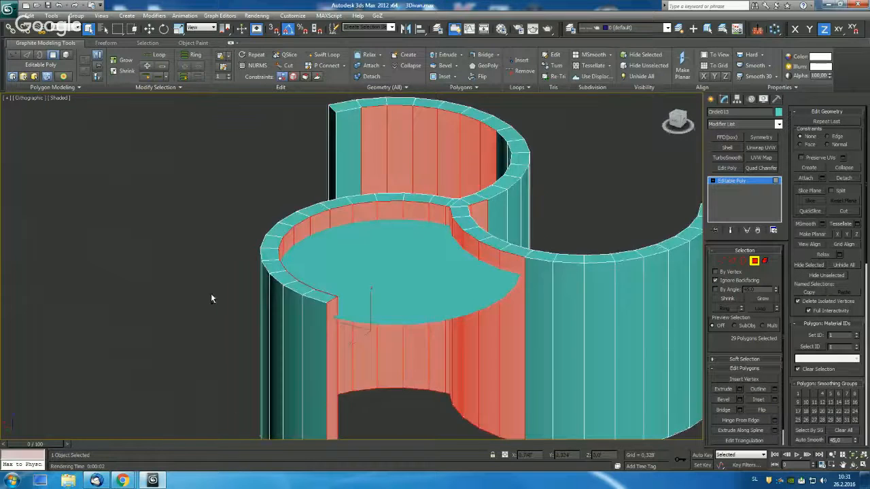
left_click_drag(212, 299, 346, 250)
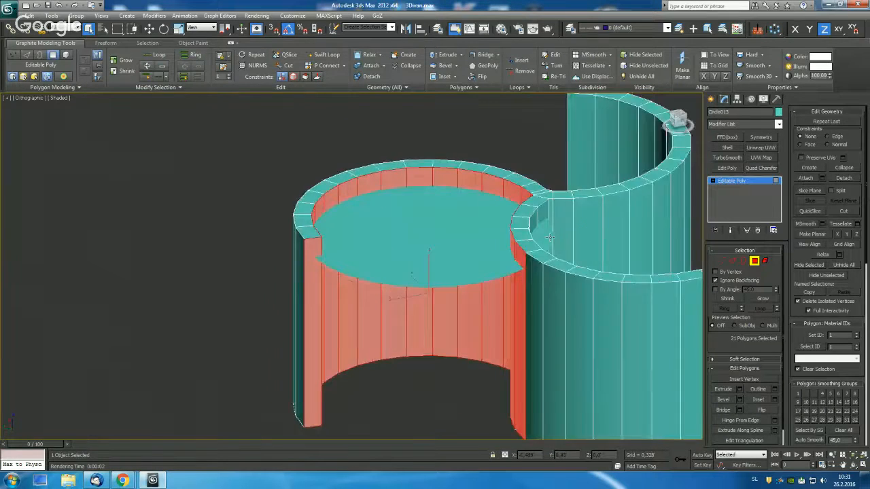
left_click_drag(544, 237, 568, 228)
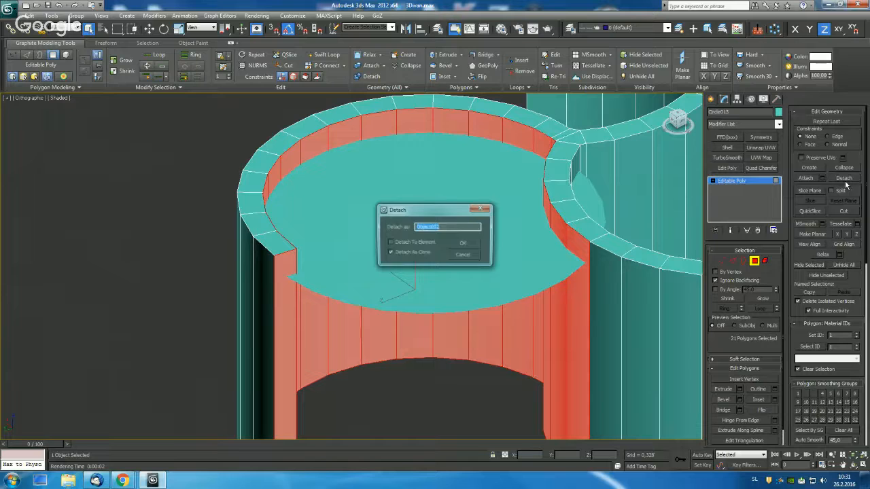
left_click(463, 242)
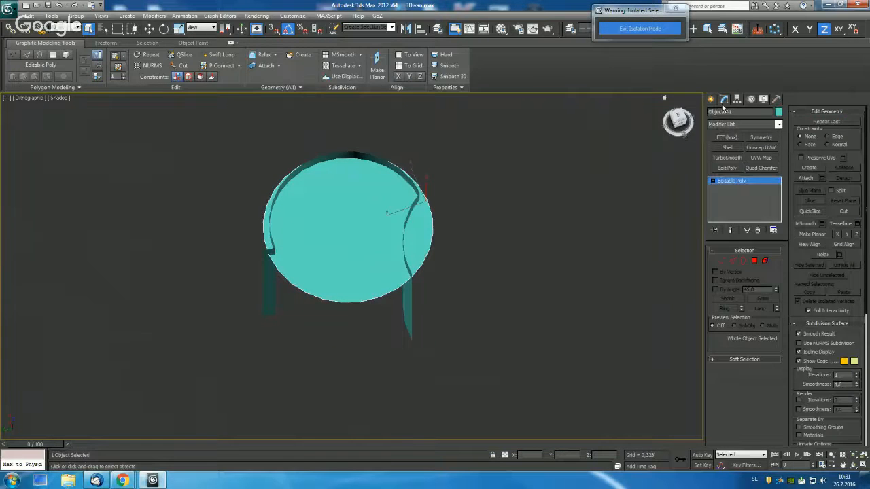
left_click(710, 99)
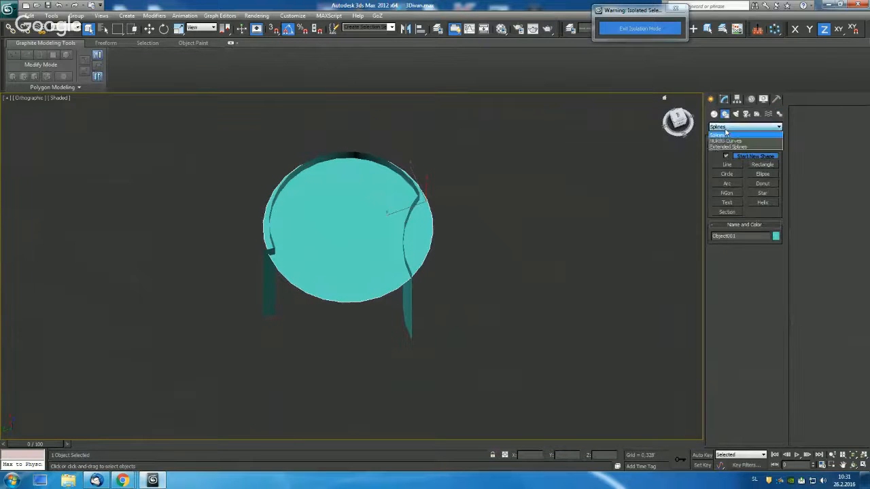
Make the seat a compound Boolean with a second operand and colour it blue.
left_click(745, 127)
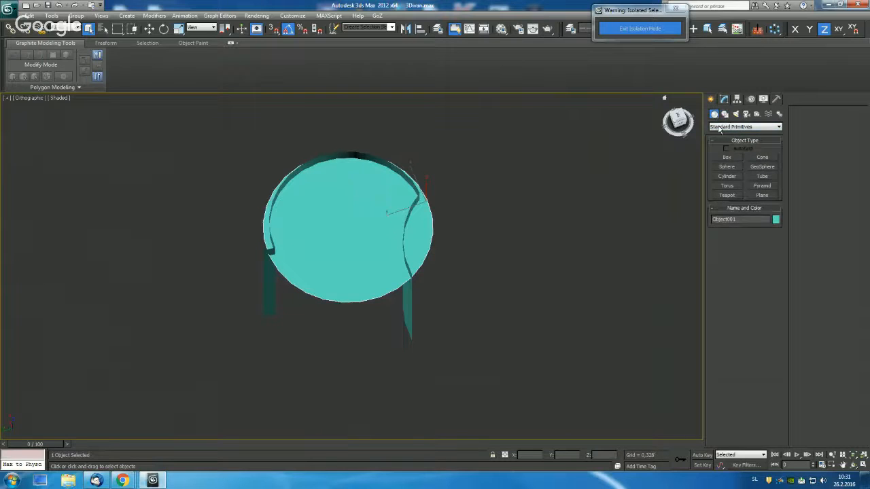
left_click(745, 127)
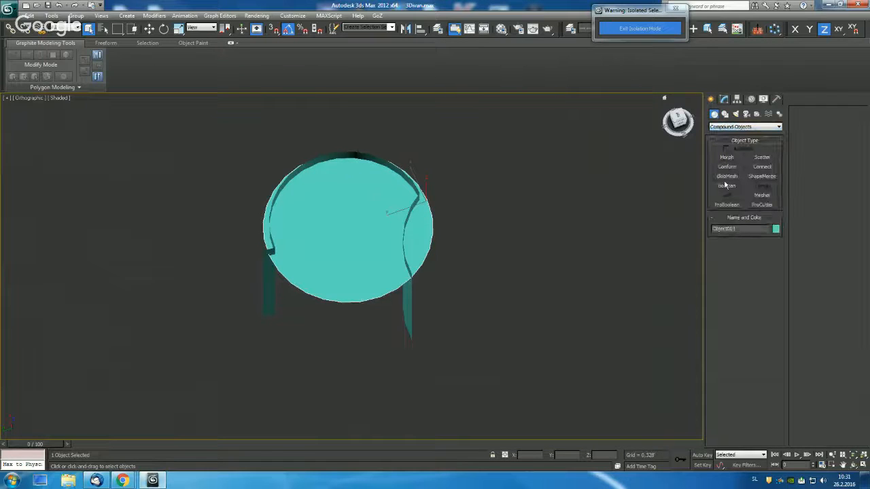
left_click(726, 185)
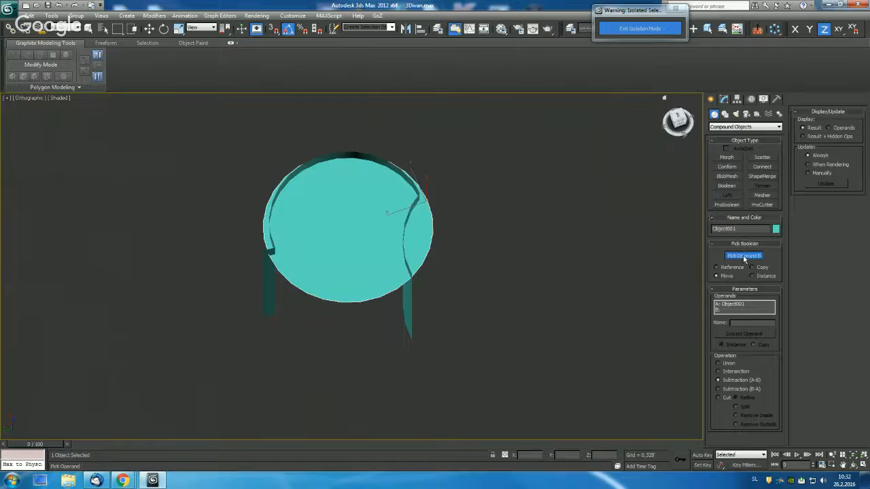
left_click(348, 223)
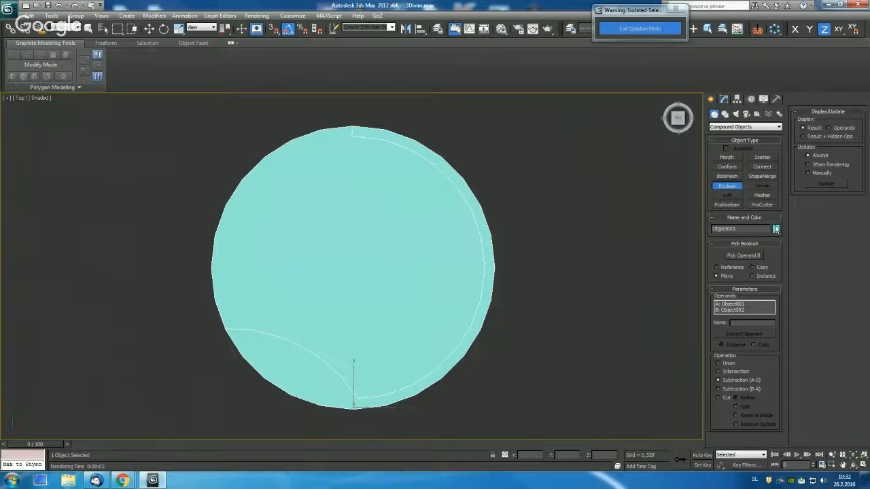
left_click(775, 228)
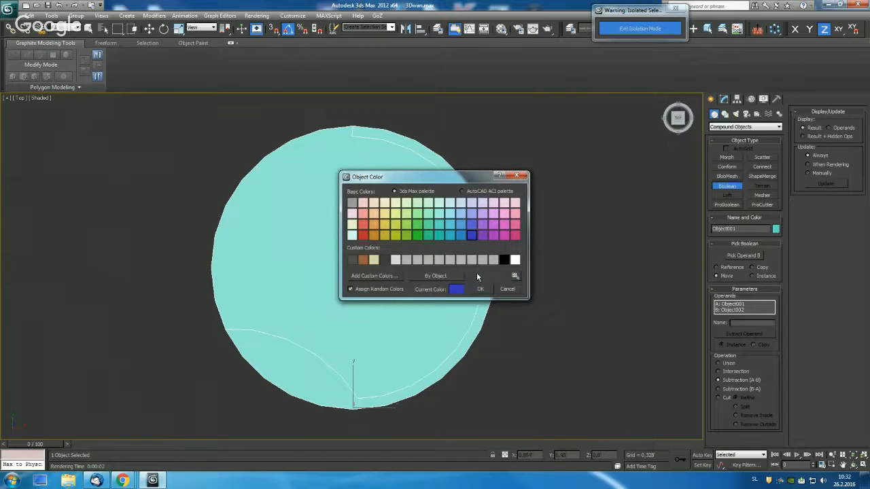
left_click(480, 289)
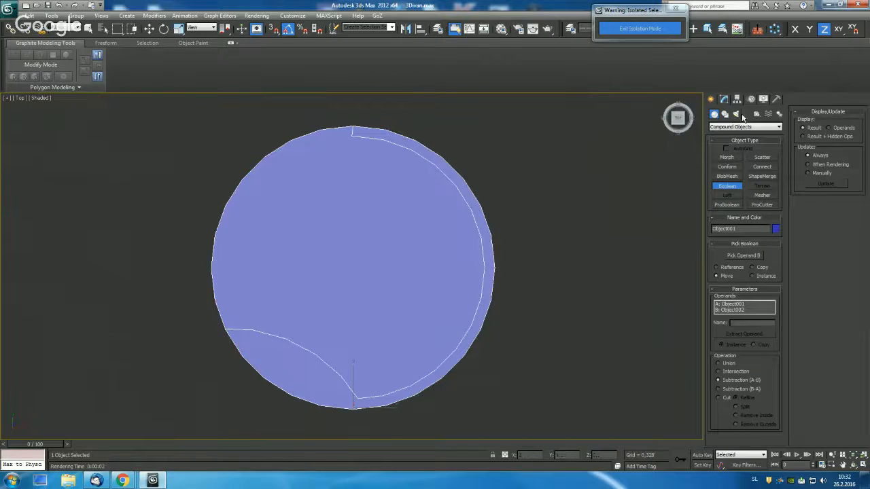
Convert the notched seat to Editable Poly and add a Shell modifier for thickness.
right_click(726, 181)
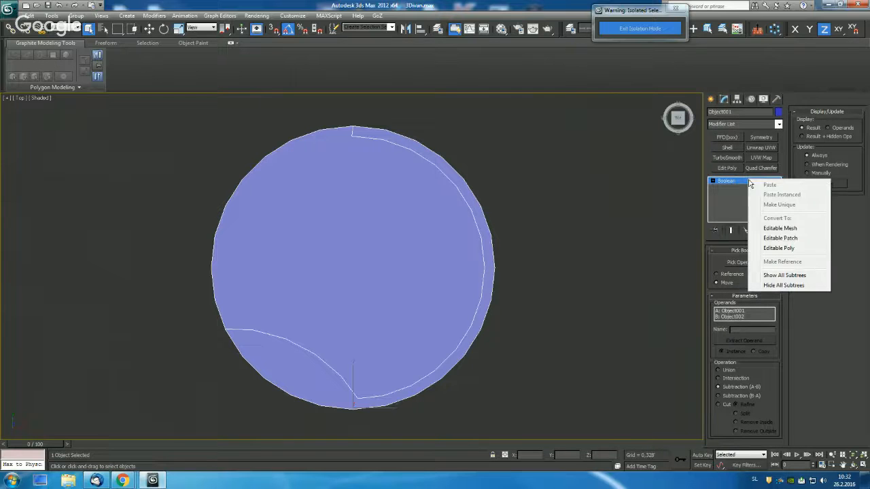
left_click(779, 248)
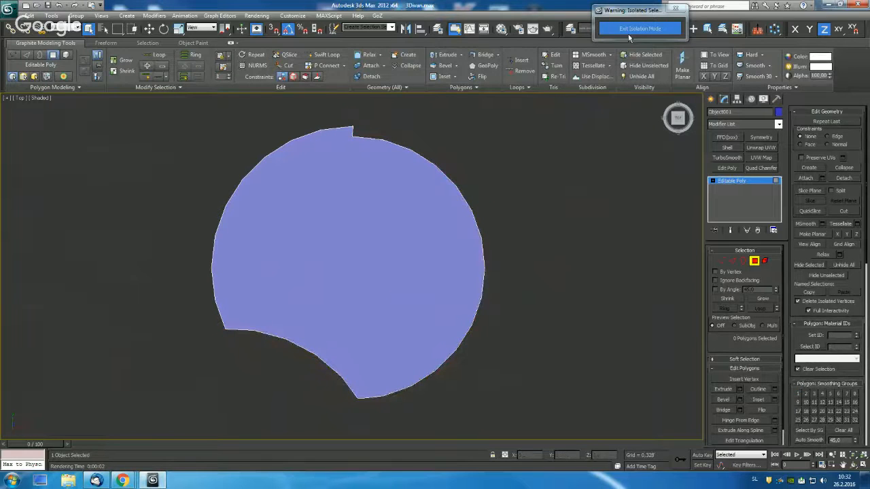
left_click(639, 28)
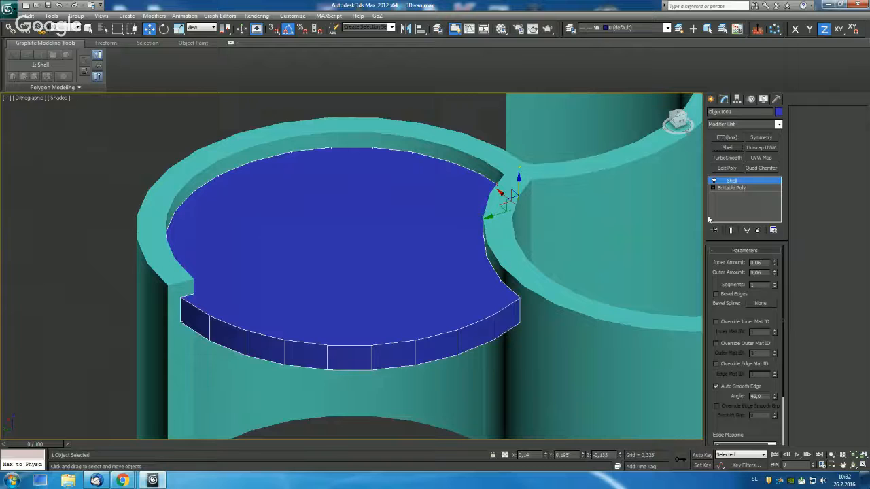
Collapse the shelled seat back to Editable Poly and check the thick slab in Front and Top views.
right_click(731, 180)
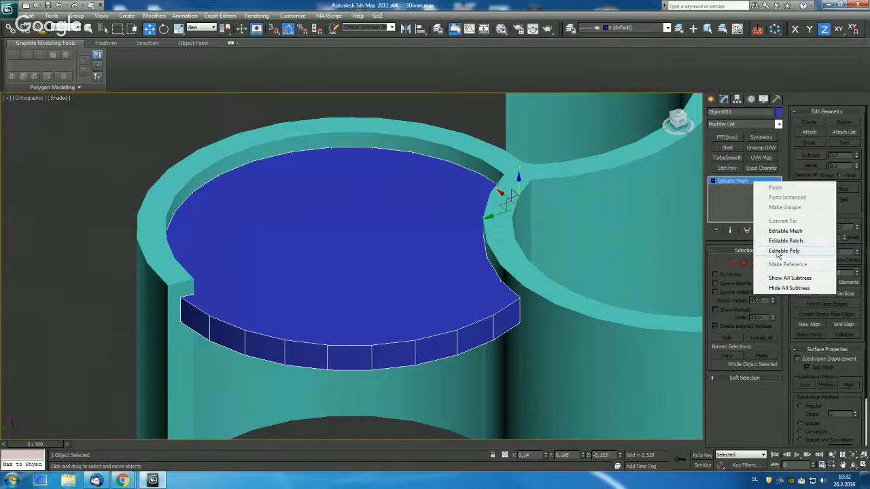
left_click(784, 251)
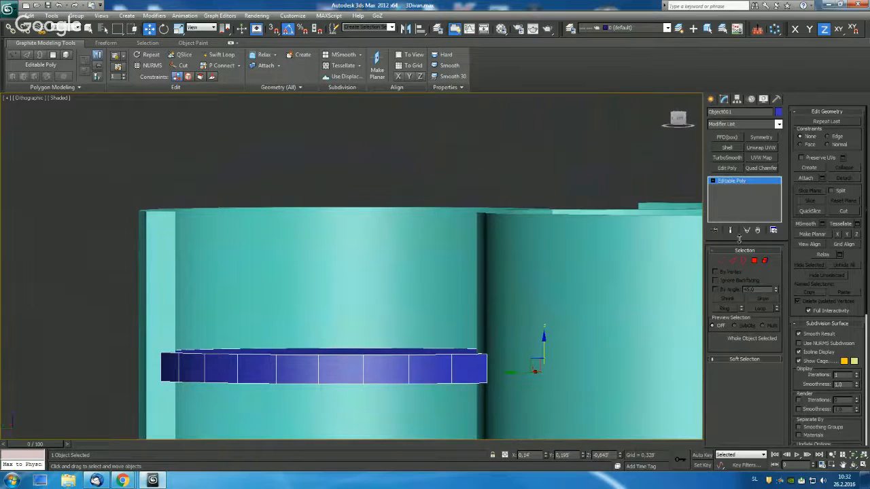
left_click(754, 261)
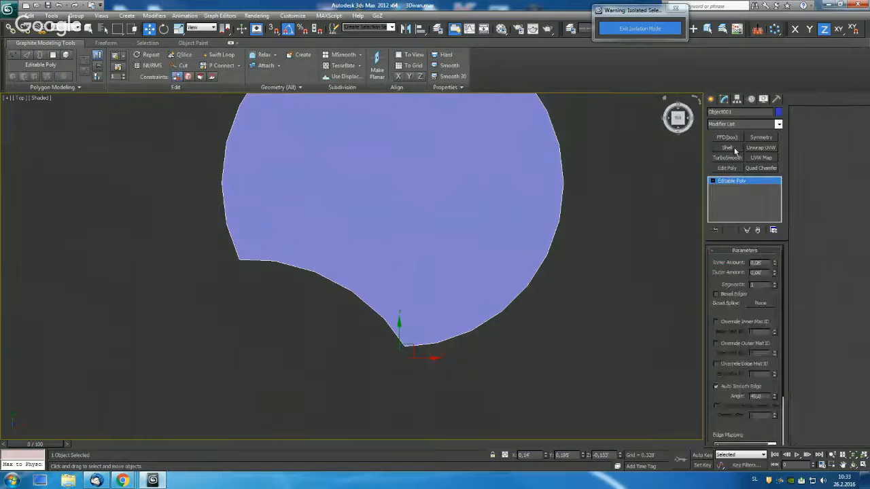
left_click(726, 147)
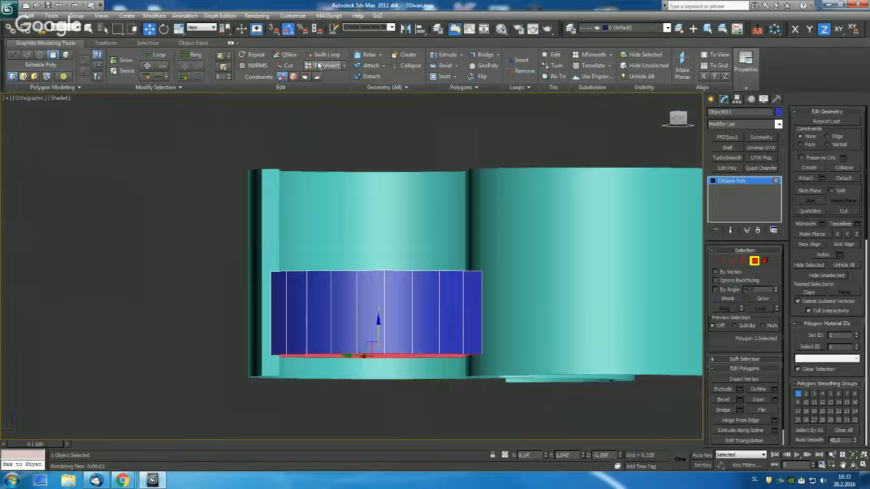
Select the cushion's top polygon and inset it to leave a thin rim band.
left_click(326, 55)
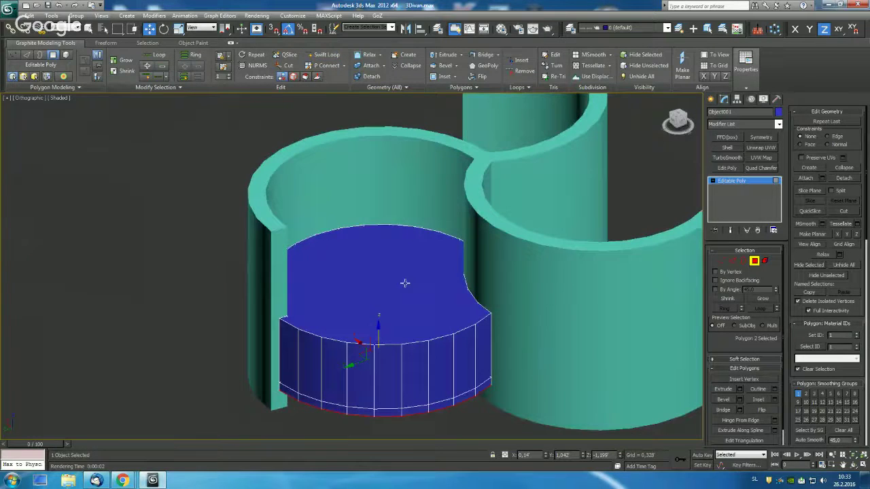
left_click(257, 65)
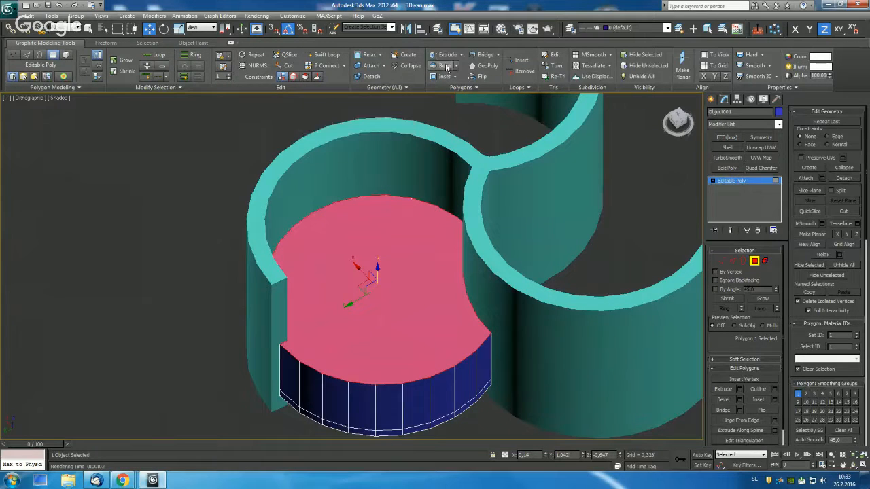
left_click(444, 65)
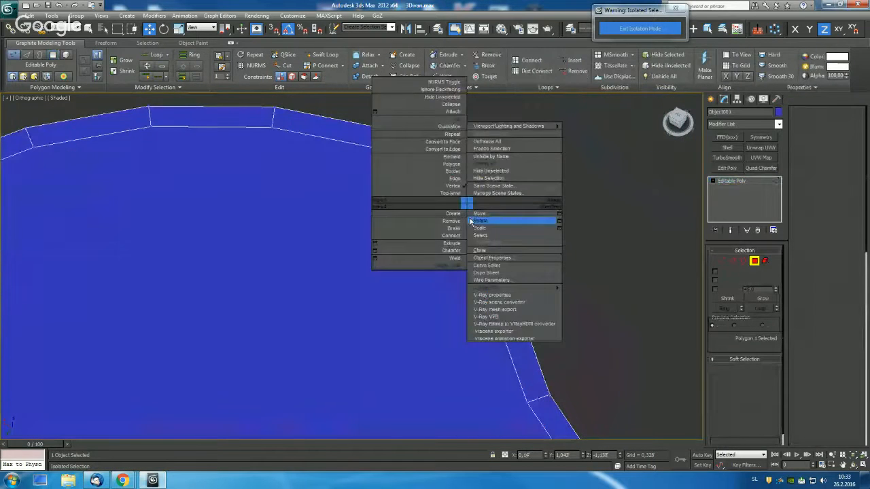
Isolate the cushion on its own and switch to Vertex sub-object level.
left_click(478, 220)
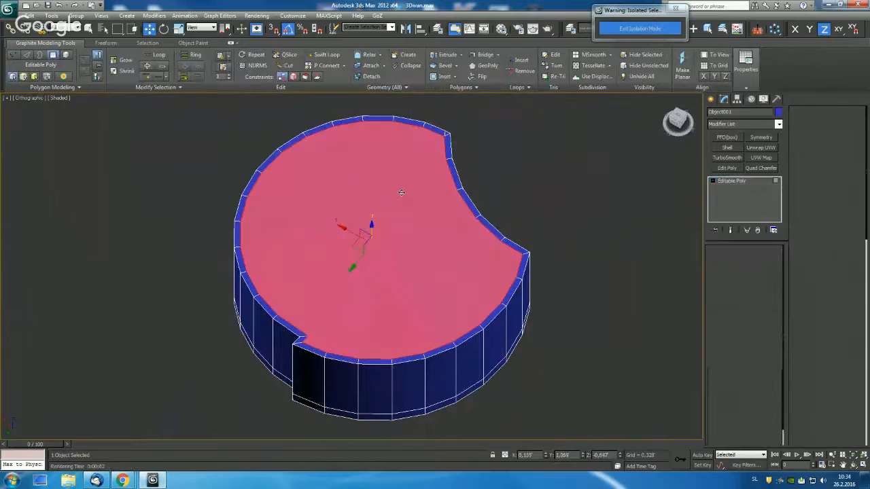
left_click(454, 66)
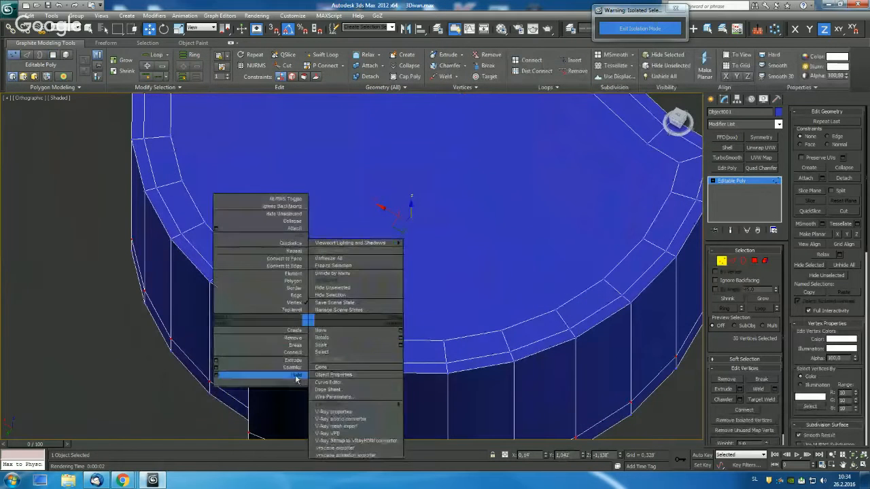
left_click(296, 375)
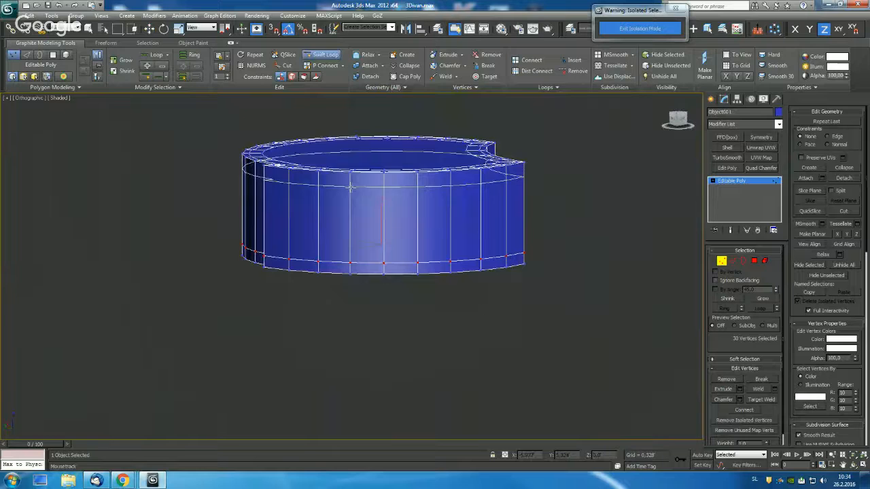
Orbit to view the smoothed cushion and reopen its Editable Poly mesh showing the zigzag top edges.
left_click_drag(380, 204, 381, 136)
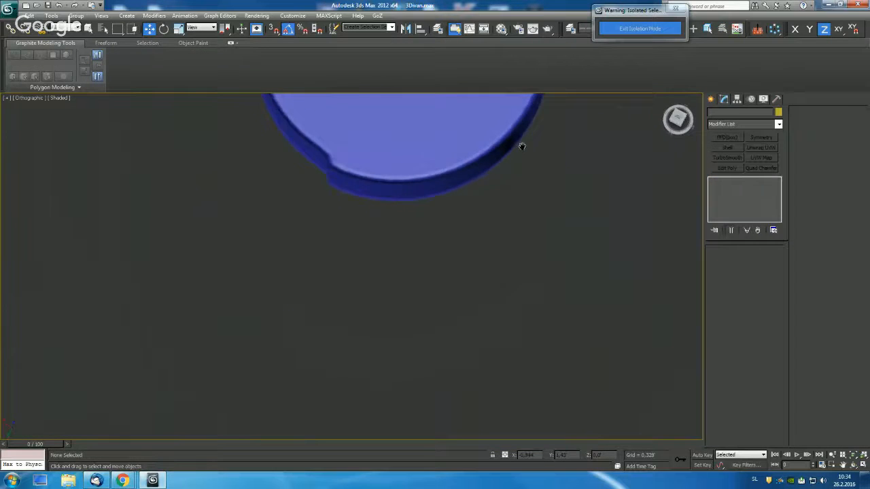
left_click_drag(522, 147, 482, 330)
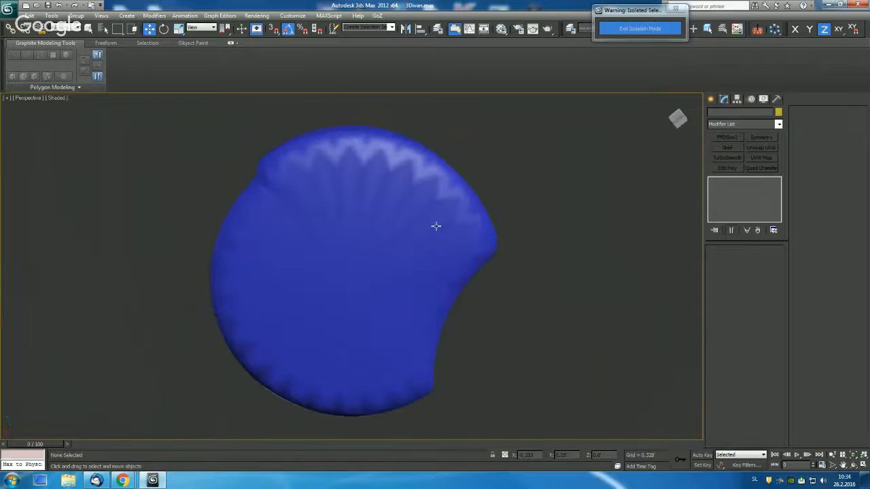
left_click(353, 271)
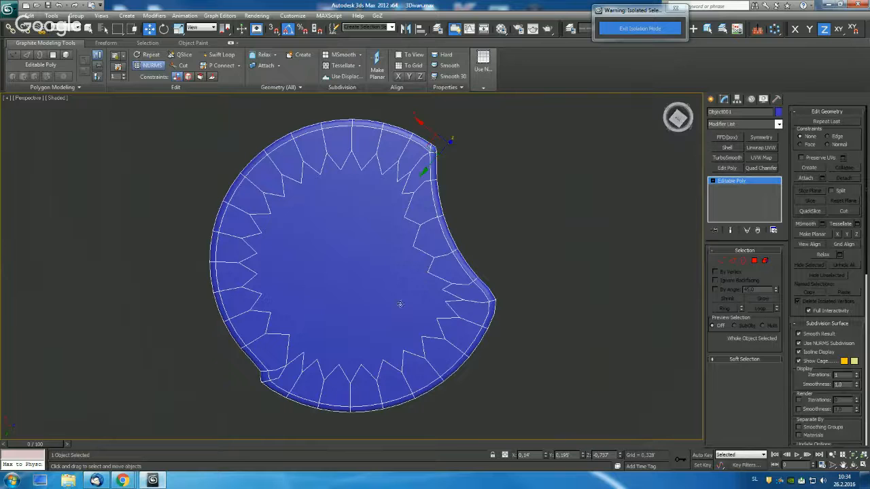
Orbit to Perspective and enter Vertex level on the cushion's unsmoothed rim band.
left_click_drag(400, 304, 385, 250)
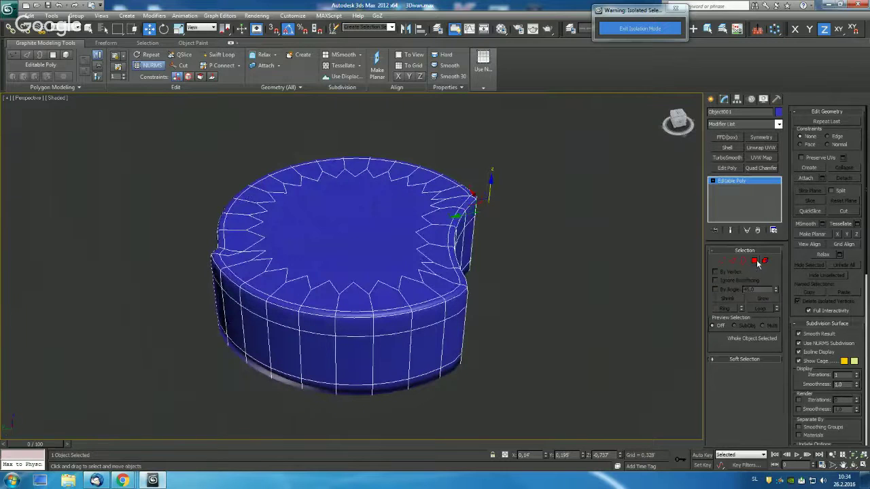
left_click(754, 261)
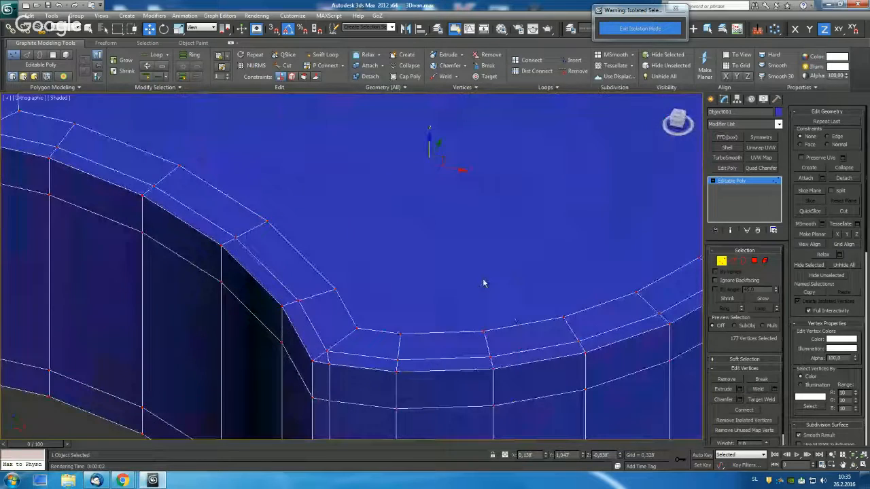
Check the rim faces in Polygon mode, then Target Weld the stray notch vertices together.
left_click_drag(483, 283, 379, 214)
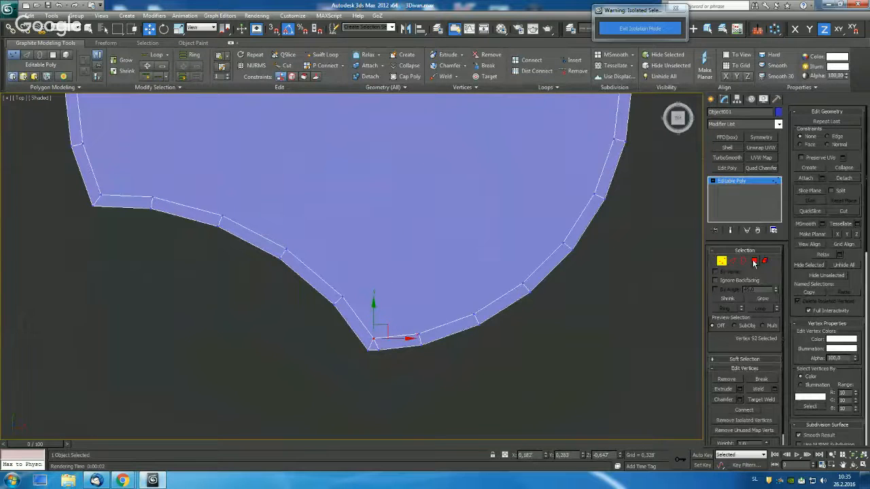
left_click(763, 261)
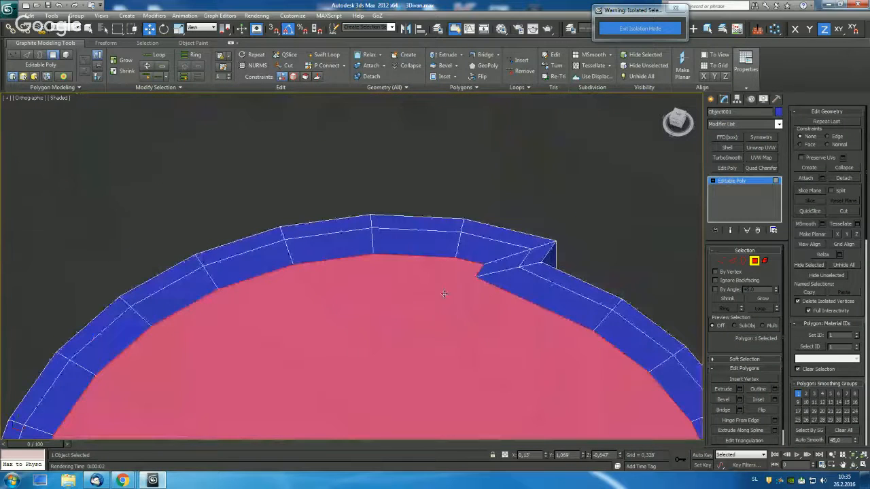
right_click(443, 294)
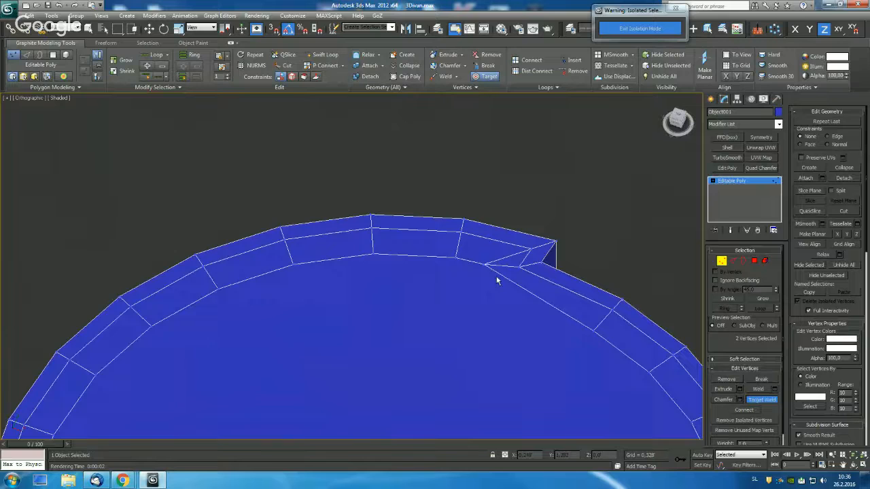
left_click_drag(496, 278, 487, 288)
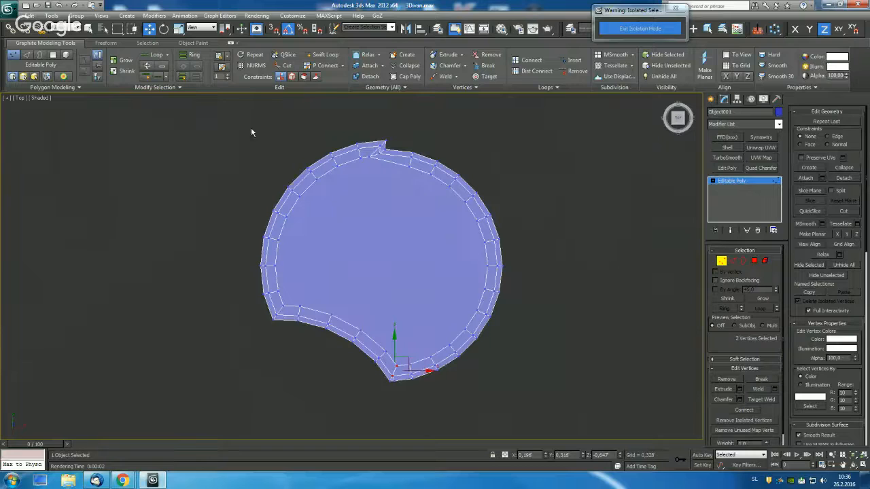
mouse_move(419, 128)
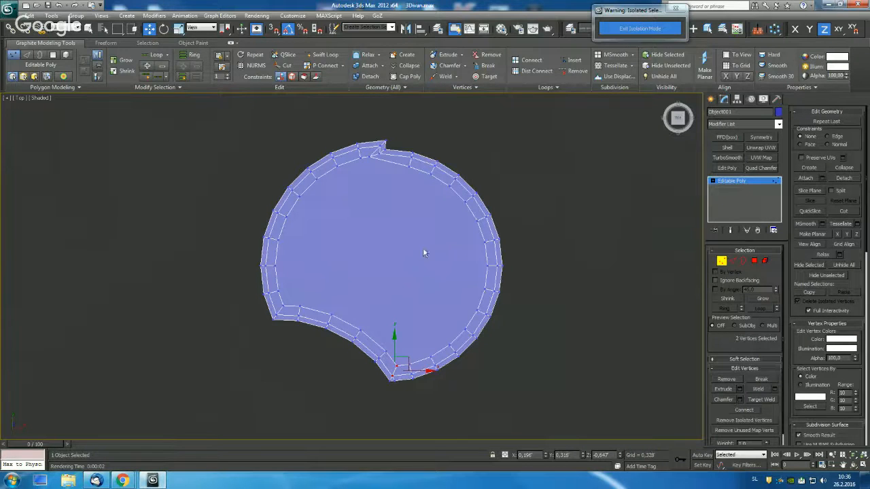
mouse_move(392, 281)
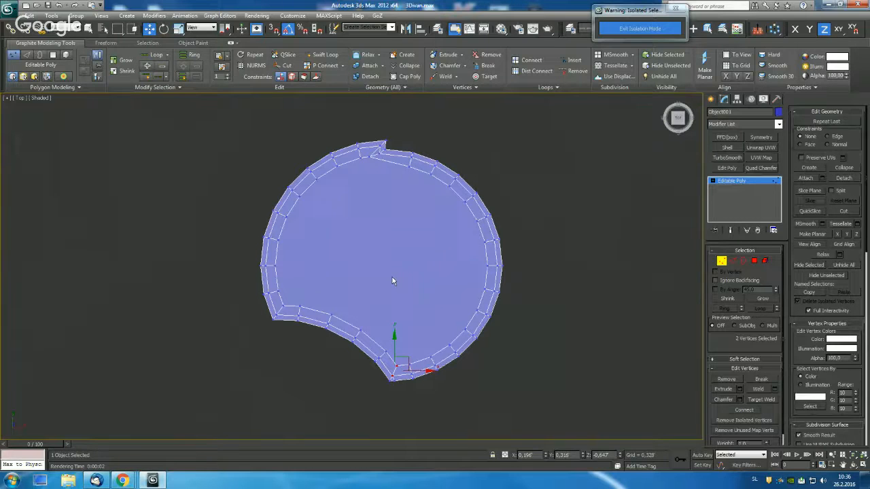
Return to Top-level so the cushion shows as a smooth rounded NURMS shape.
right_click(392, 282)
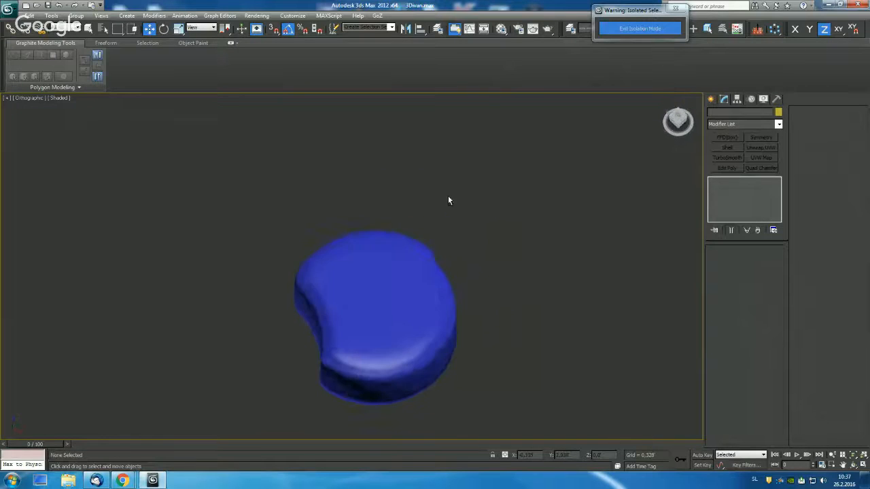
Raise the cushion's top faces with Soft Selection falloff to puff it taller, then exit to top level.
left_click(374, 312)
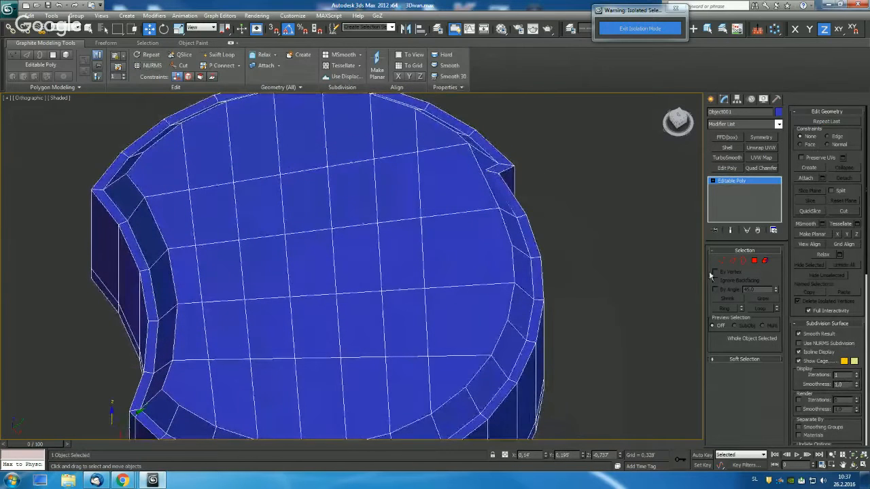
left_click(722, 261)
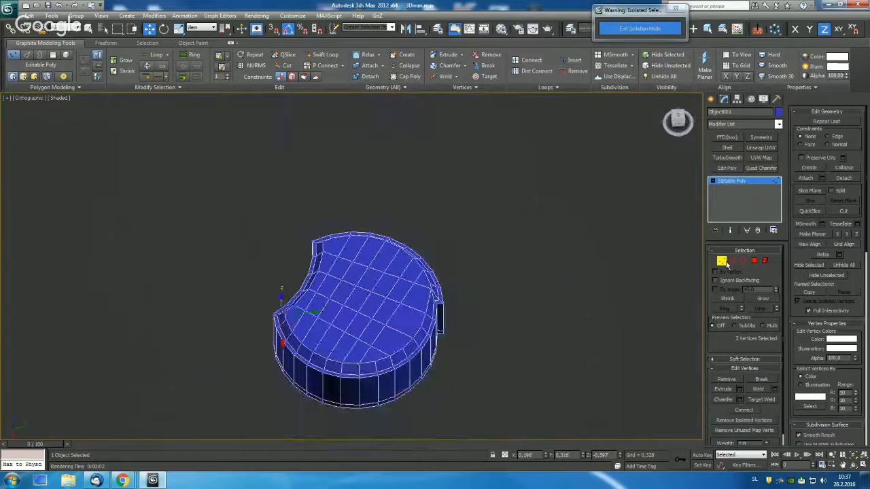
left_click(764, 261)
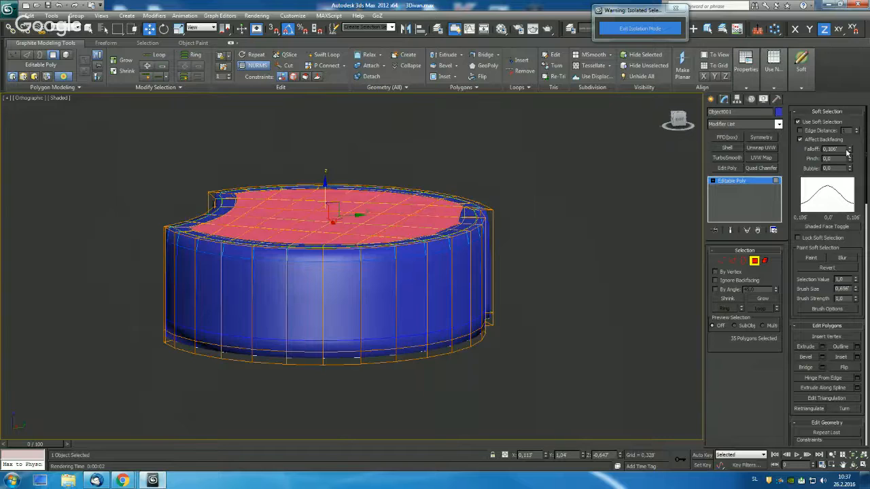
left_click(848, 147)
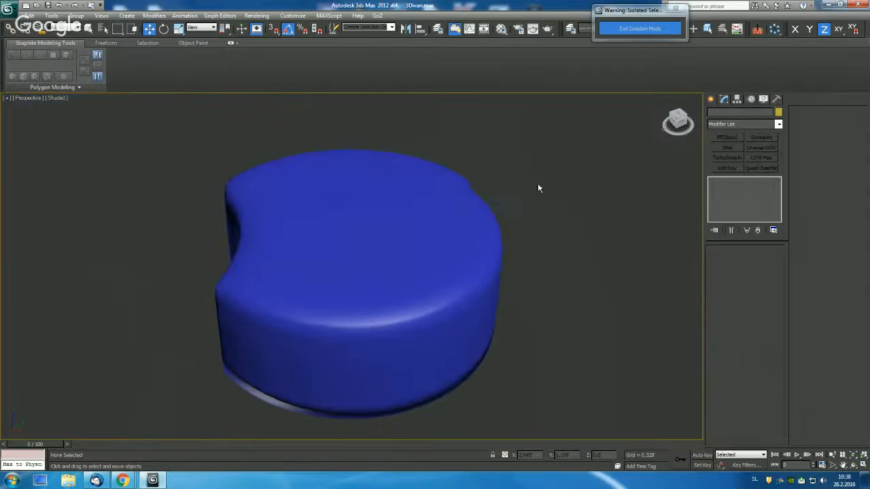
Inspect the cushion's jagged underside in Perspective and reopen its Editable Poly mesh.
left_click_drag(538, 187, 581, 245)
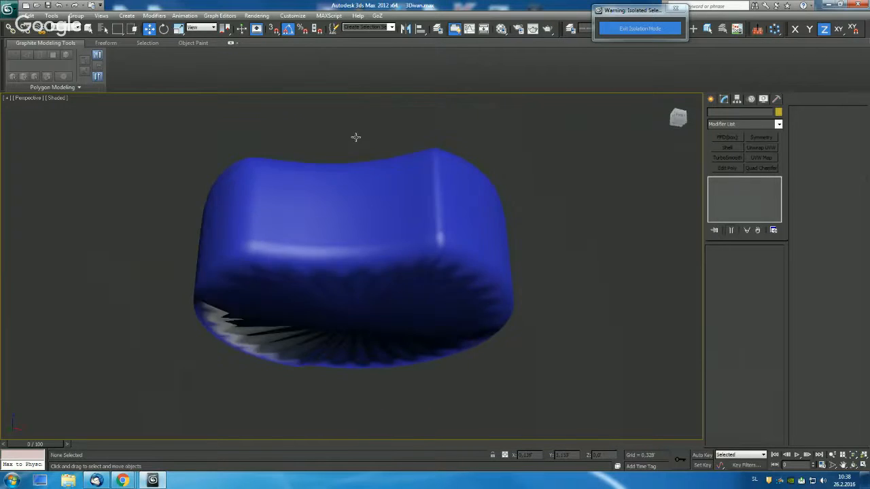
left_click(353, 265)
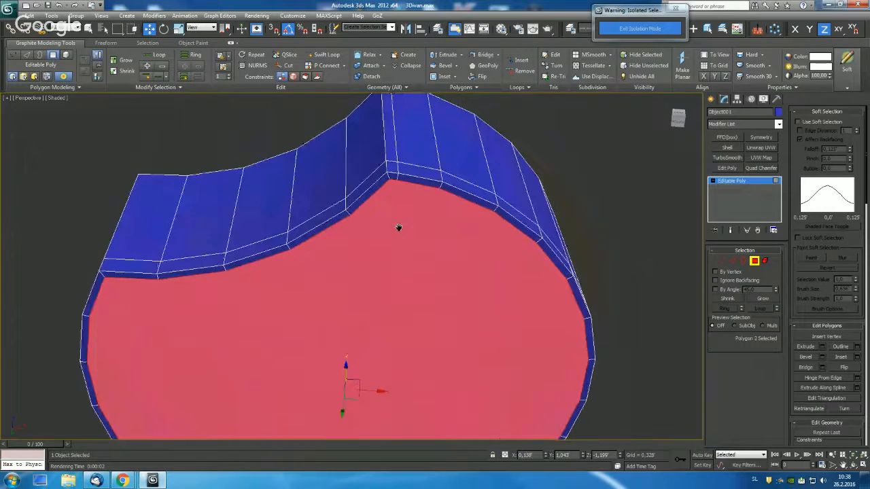
Apply the edit to the cushion's bottom polygon from the quad menu.
right_click(399, 227)
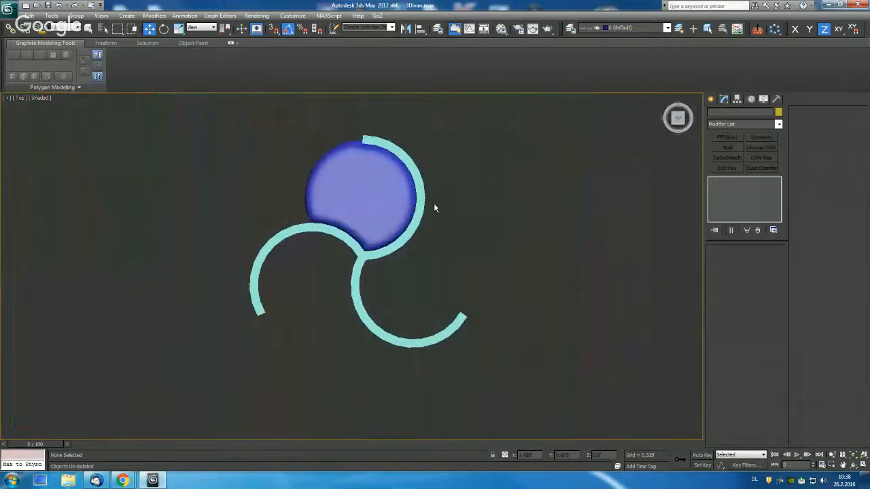
Clone the seat cushion as an independent Copy into the second curved backrest.
left_click(364, 190)
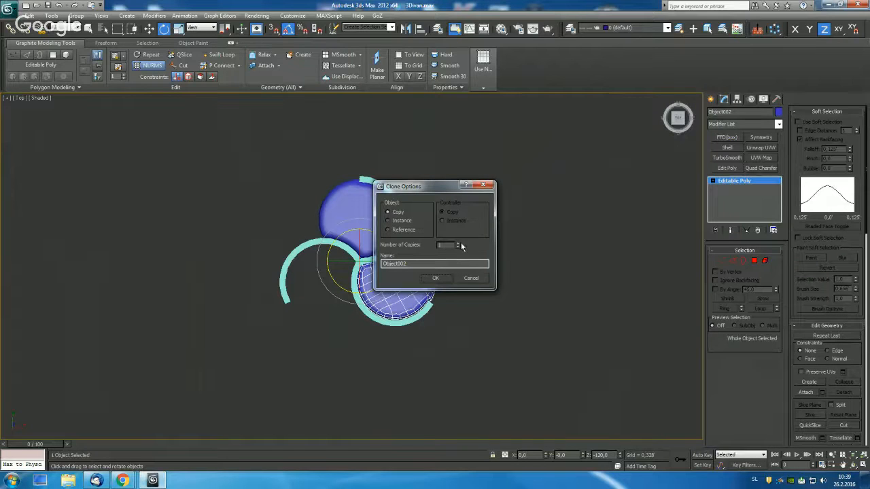
left_click(435, 277)
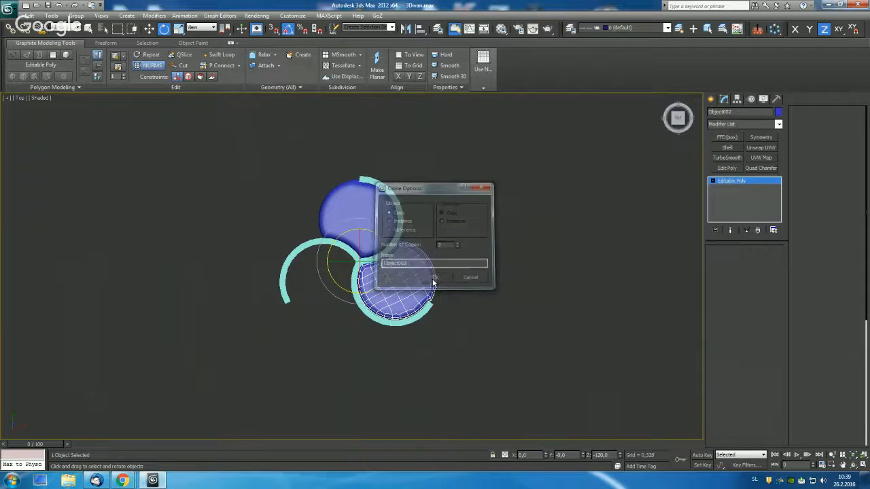
left_click(438, 277)
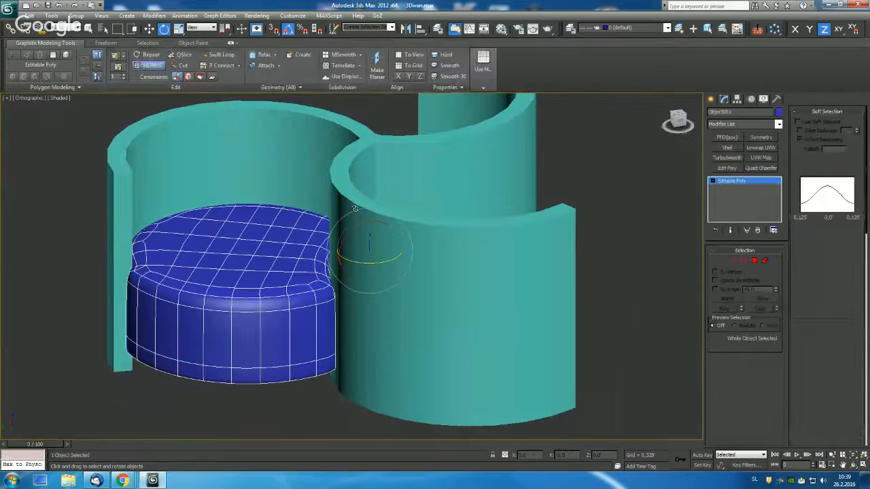
Turn off smooth display and select the edge loop around the cushion's side as a seam.
left_click(827, 111)
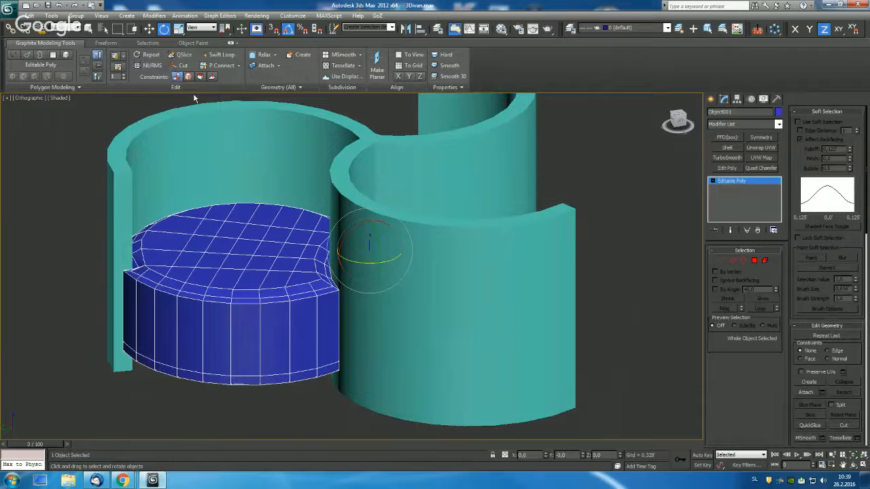
left_click(222, 55)
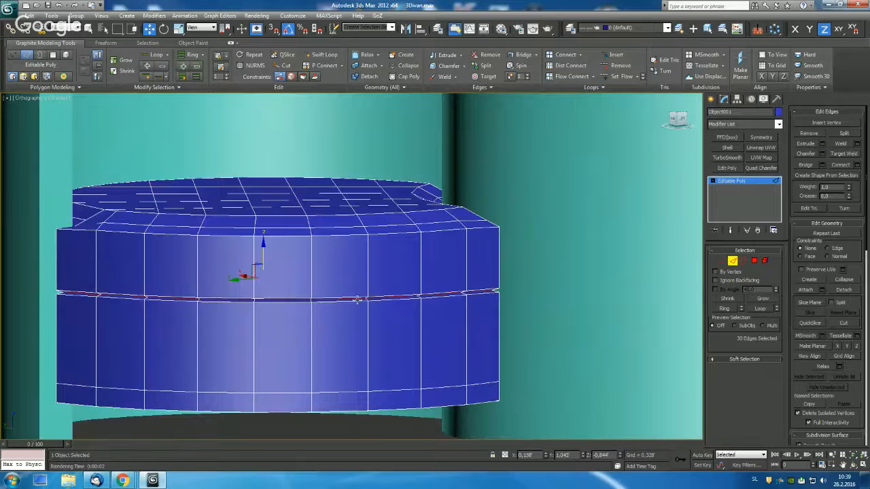
left_click(256, 65)
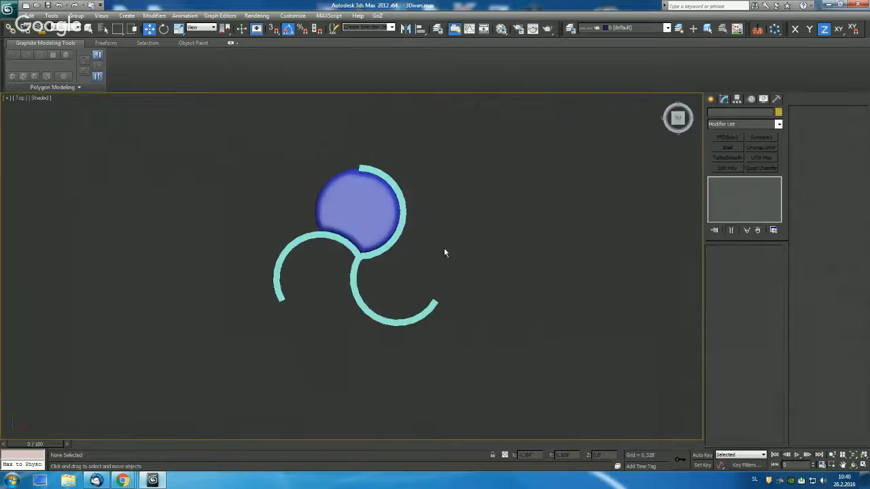
Clone the seat cushion again as a Copy into the lower backrest.
left_click(367, 210)
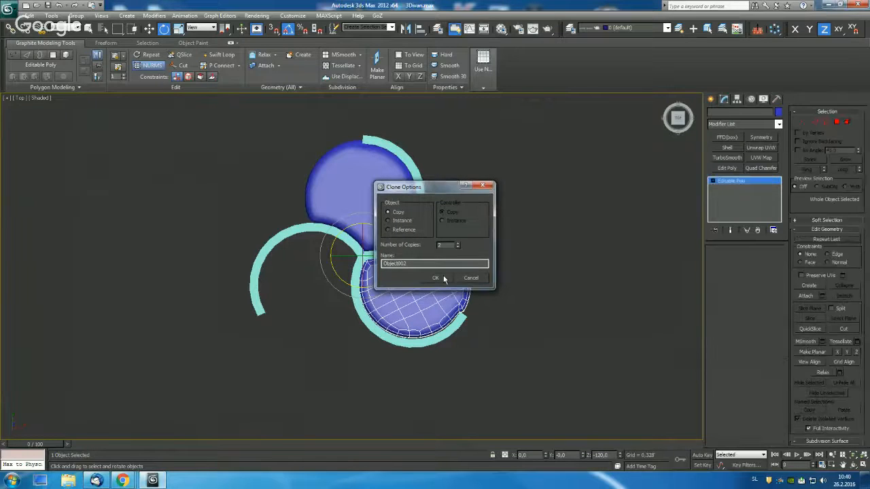
left_click(435, 277)
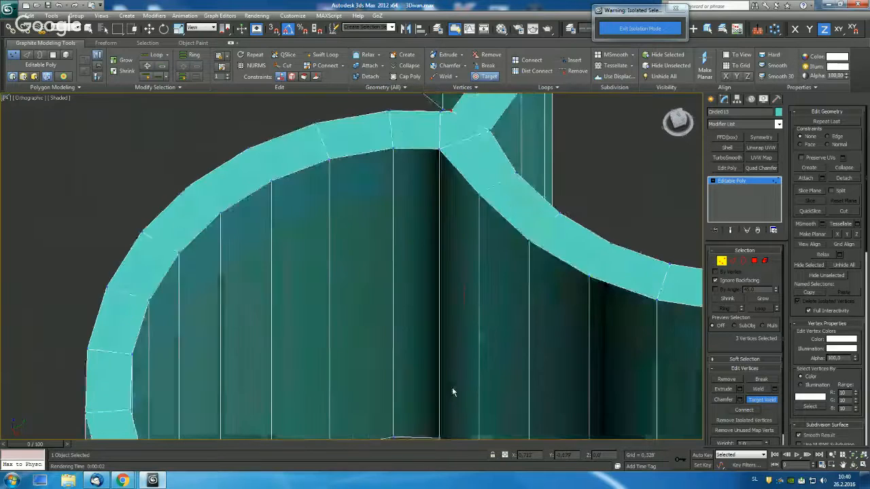
Weld stray backrest vertices and select the band of top faces along the curve.
left_click_drag(454, 392, 435, 247)
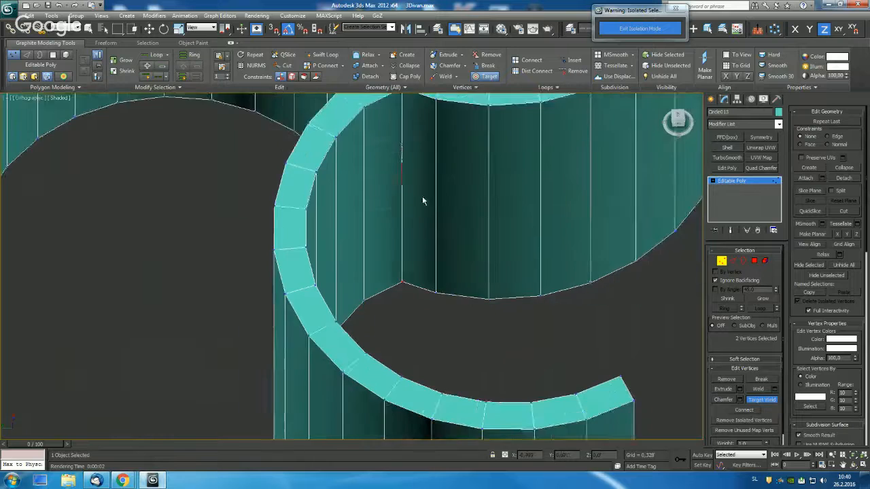
left_click_drag(422, 201, 301, 199)
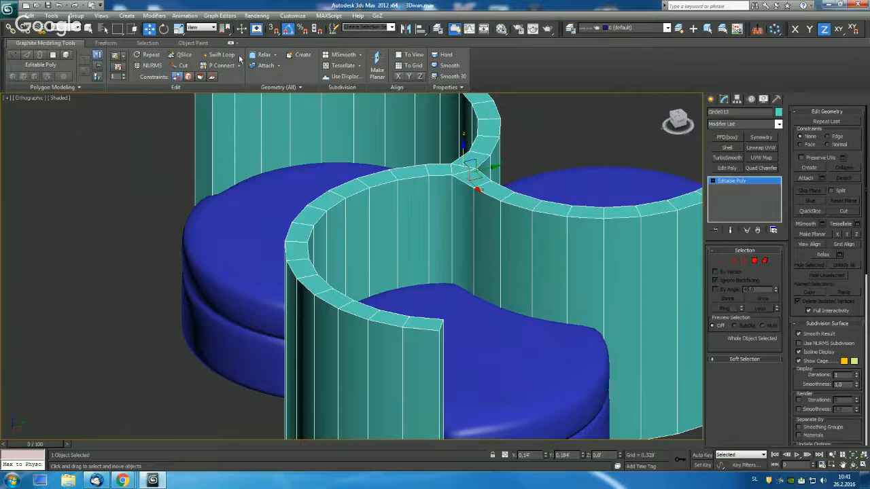
Add extra horizontal edge loops to the backrests so NURMS smoothing rounds them.
left_click(221, 54)
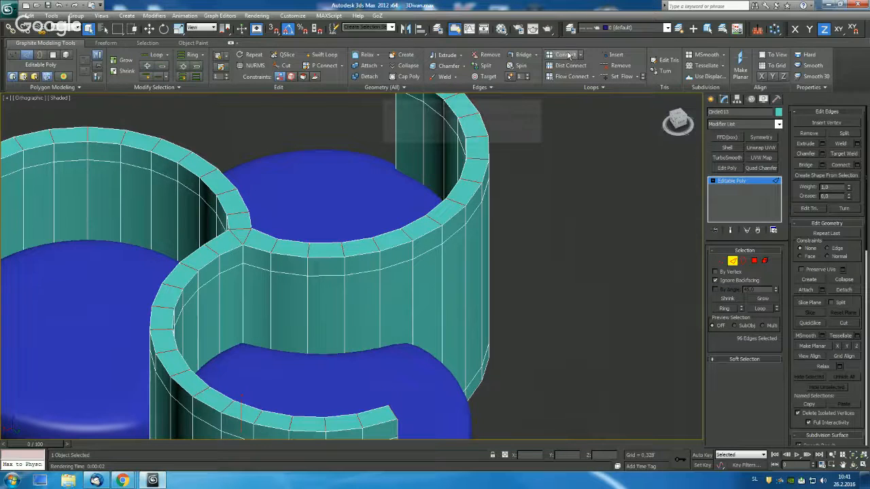
left_click(580, 54)
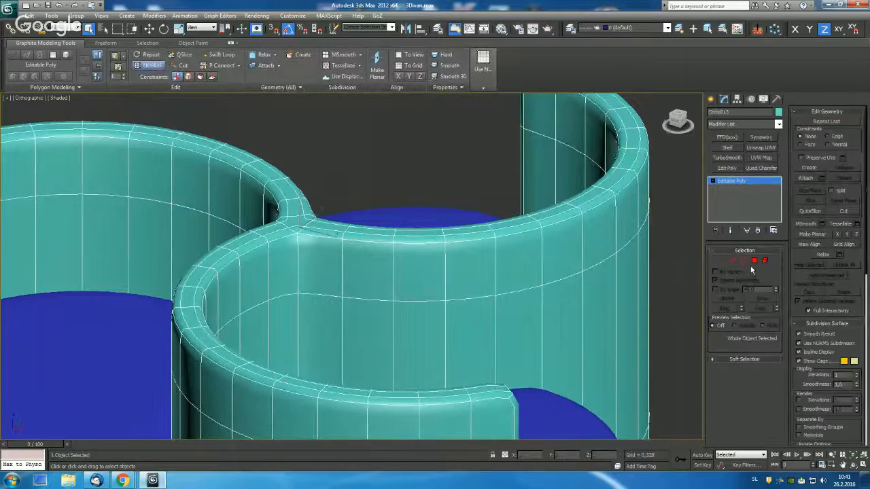
Smooth the top face loop of the backrest into a rounded rim and view the sofa from above.
left_click(753, 260)
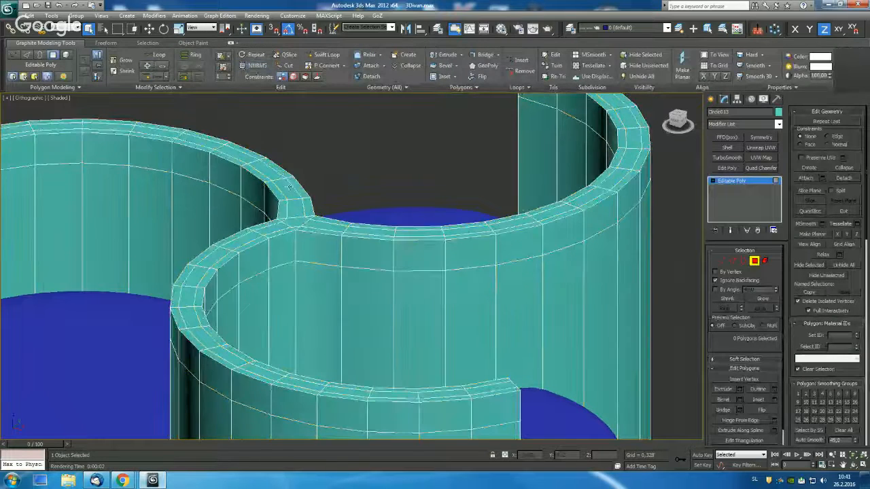
left_click(284, 224)
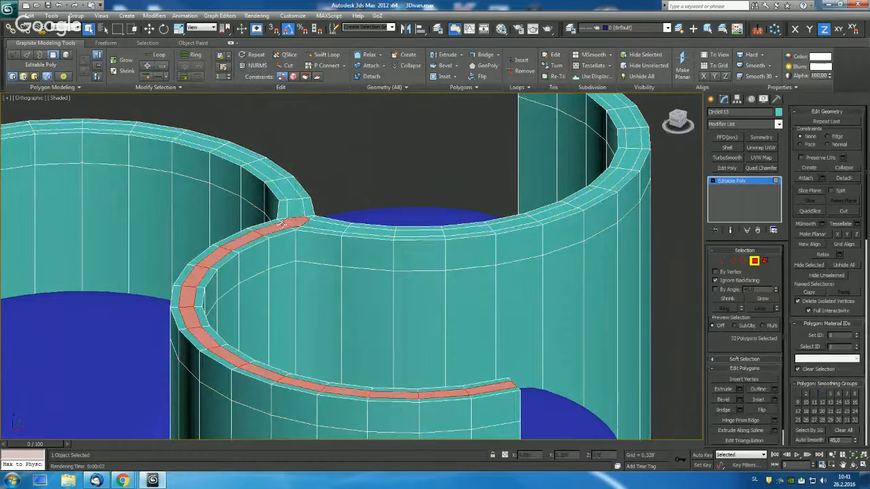
left_click(333, 224)
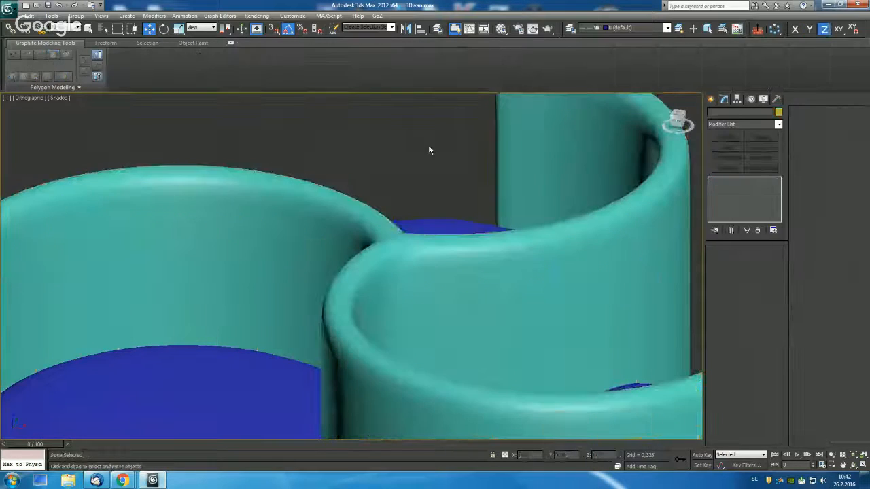
left_click_drag(428, 149, 408, 129)
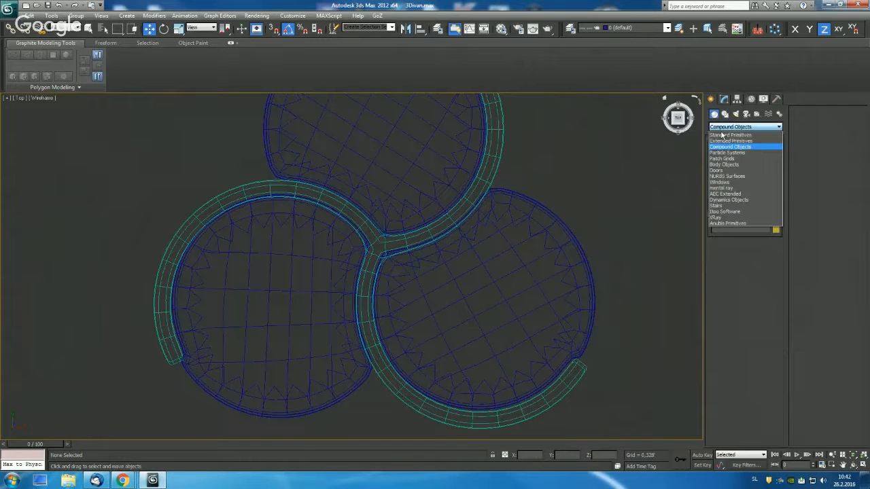
Create a small Box primitive beside the seat junction to serve as a leg.
left_click(731, 135)
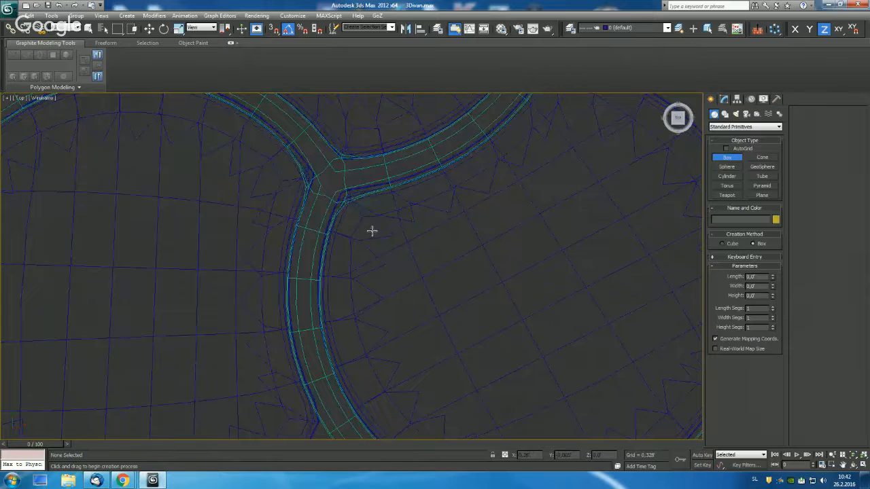
left_click_drag(373, 231, 391, 247)
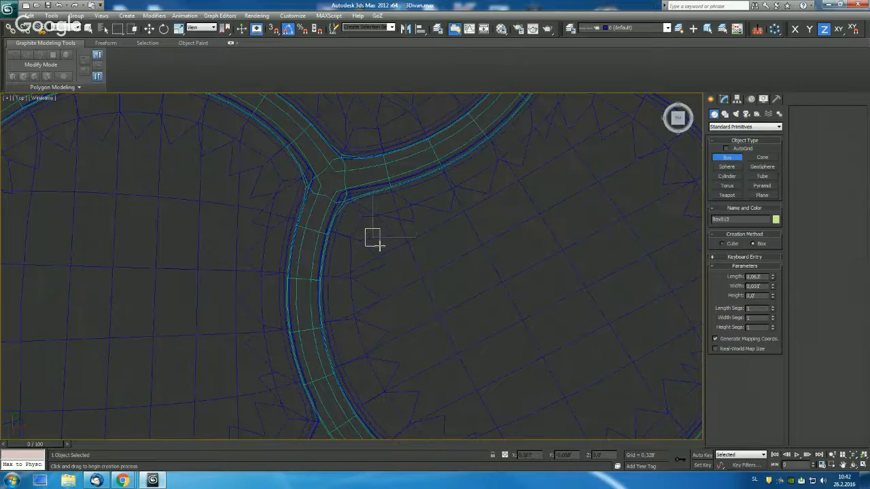
left_click_drag(373, 238, 394, 247)
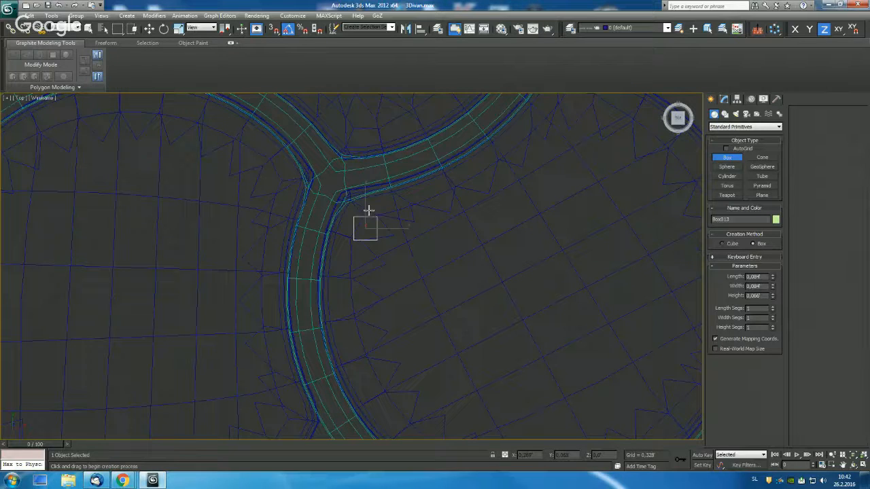
scroll("down", 3)
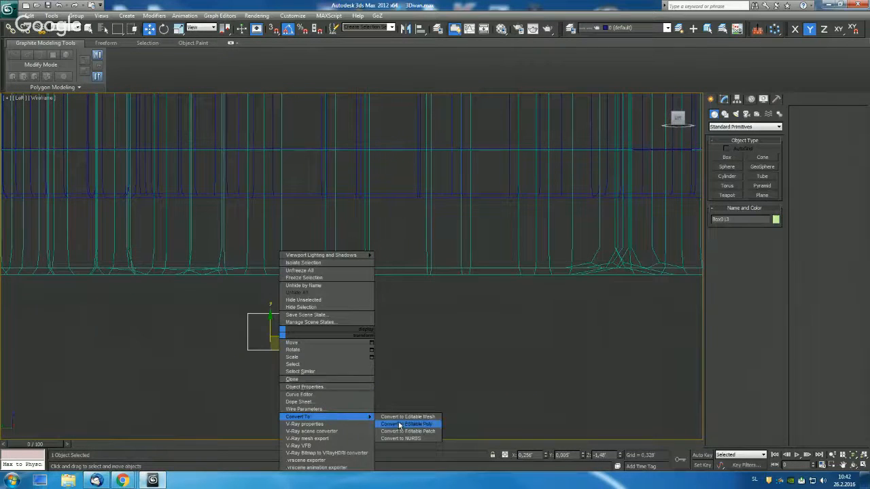
Convert the box to Editable Poly and taper it toward the bottom into a leg.
left_click(407, 424)
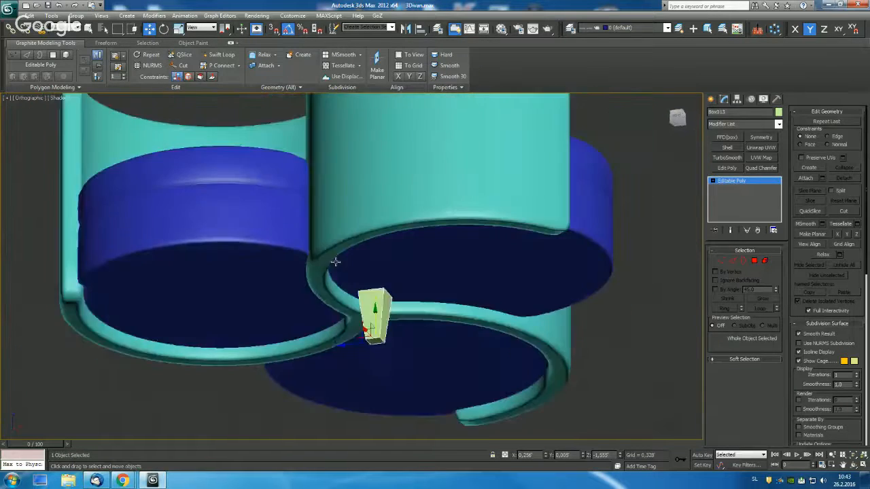
left_click_drag(333, 261, 387, 256)
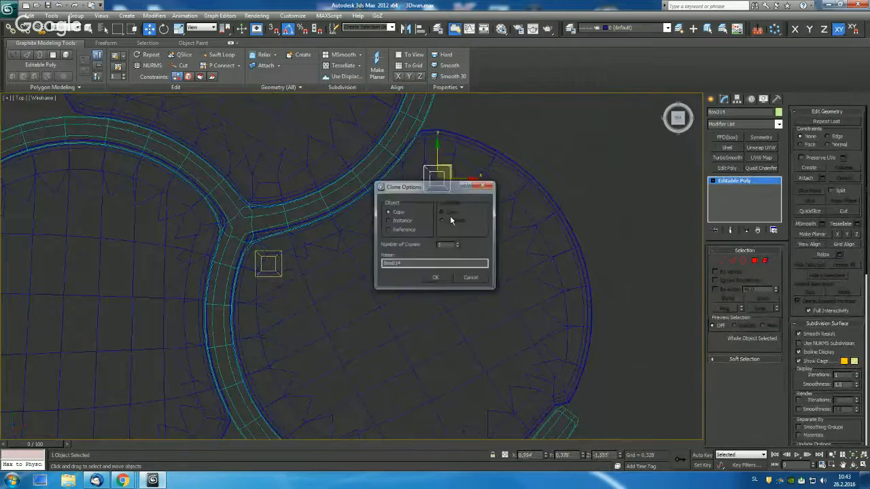
Copy the leg into four legs spaced around the seat edge, ready for grouping.
left_click(435, 277)
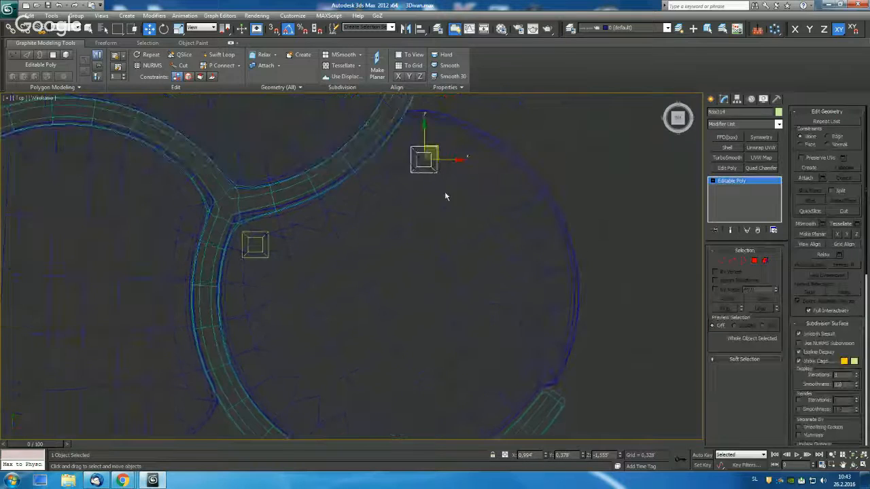
left_click_drag(424, 161, 519, 333)
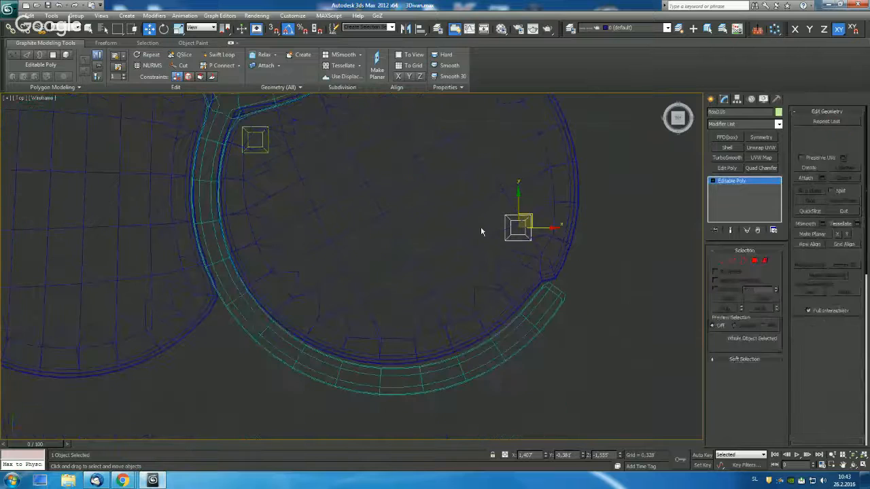
left_click_drag(520, 228, 337, 320)
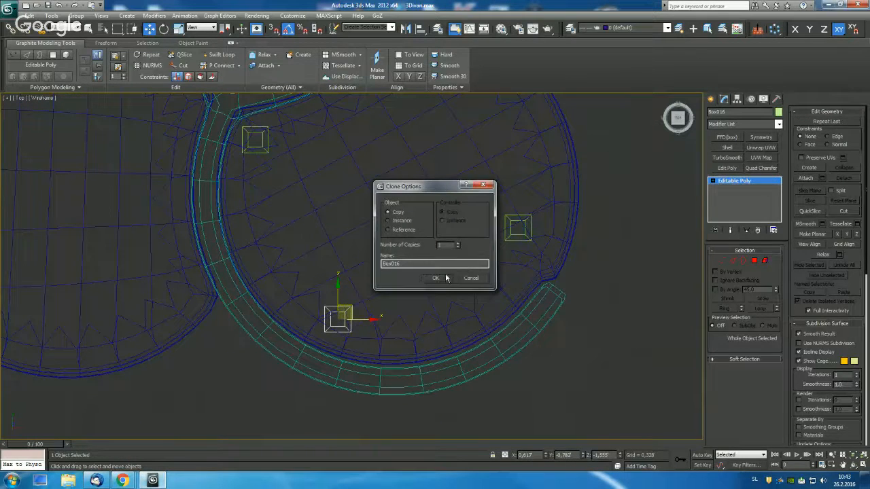
left_click(435, 278)
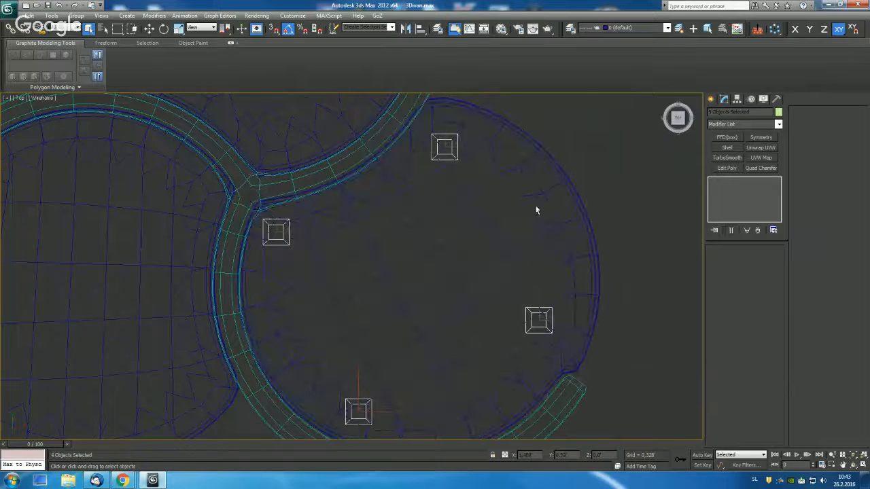
left_click(76, 17)
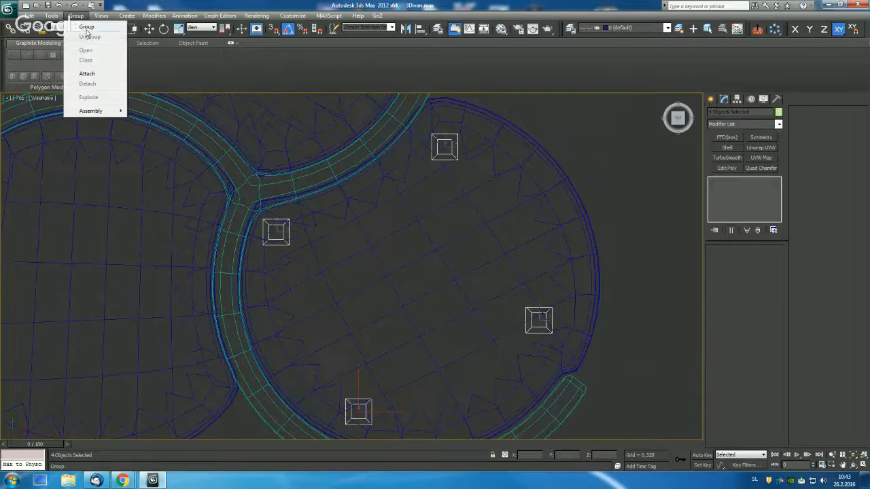
Group the four legs, move the group's pivot, and rotate a copy toward another seat.
left_click(87, 27)
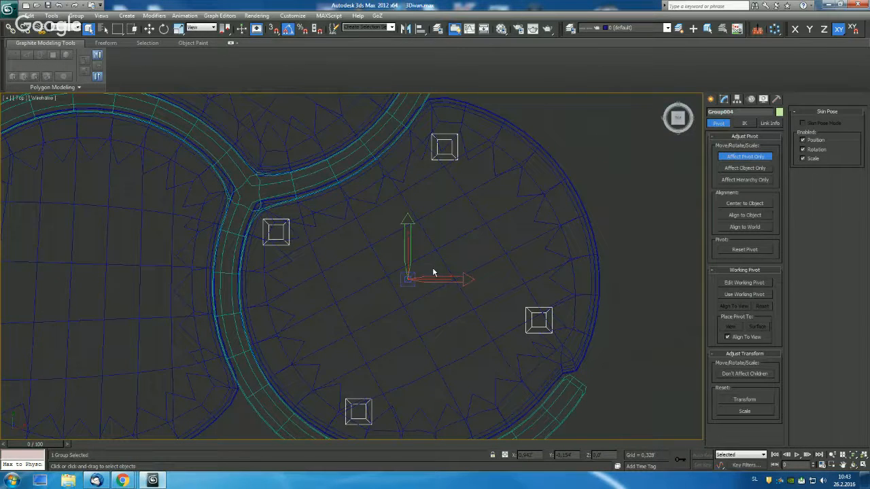
left_click_drag(408, 277, 253, 182)
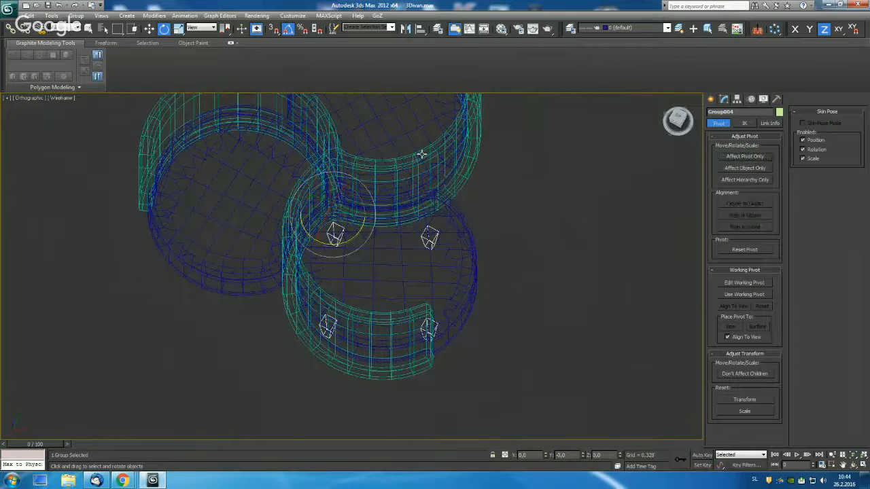
left_click_drag(340, 238, 306, 272)
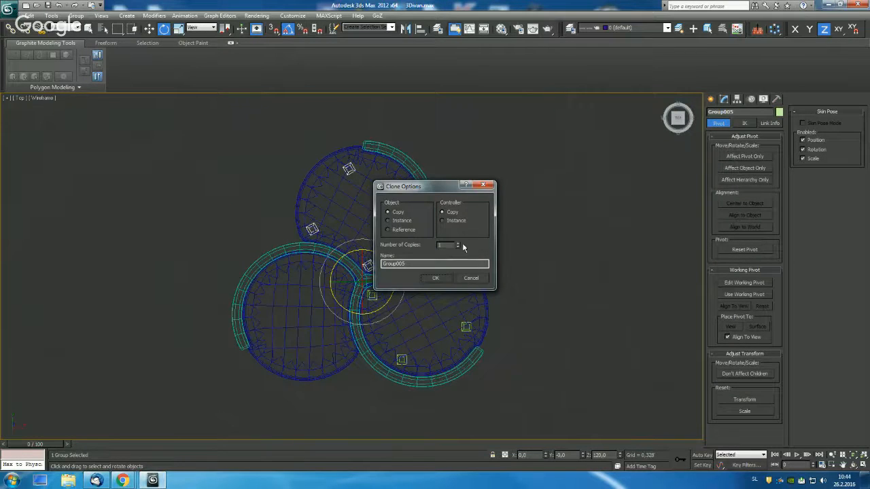
Confirm a Copy clone so a second leg group stands under another seat.
left_click(435, 277)
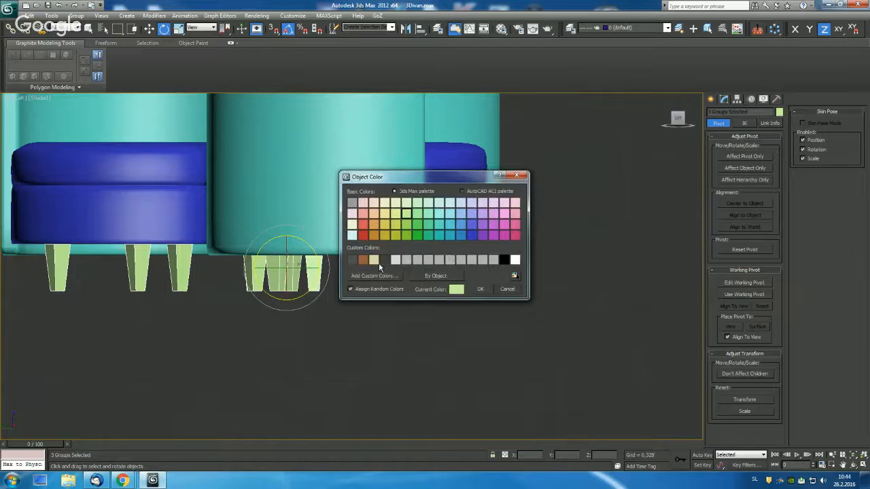
Give the legs a brown object colour and orbit to review the finished grey sofa.
left_click(480, 288)
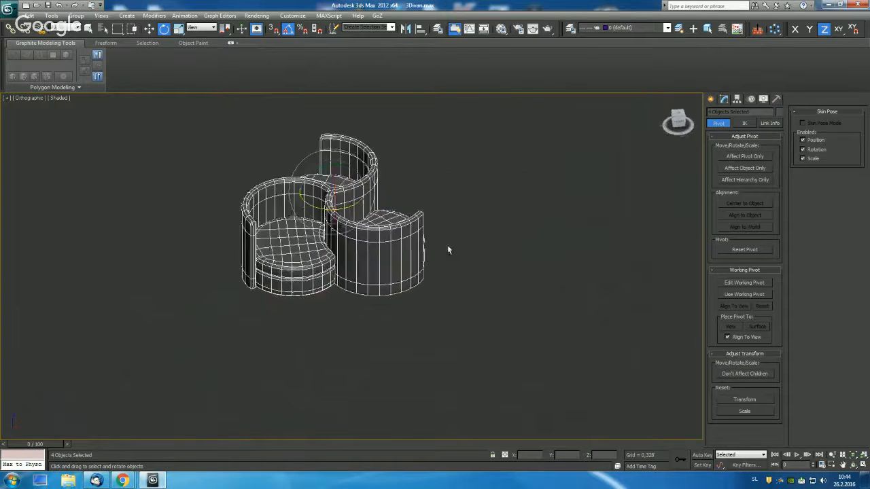
left_click(500, 287)
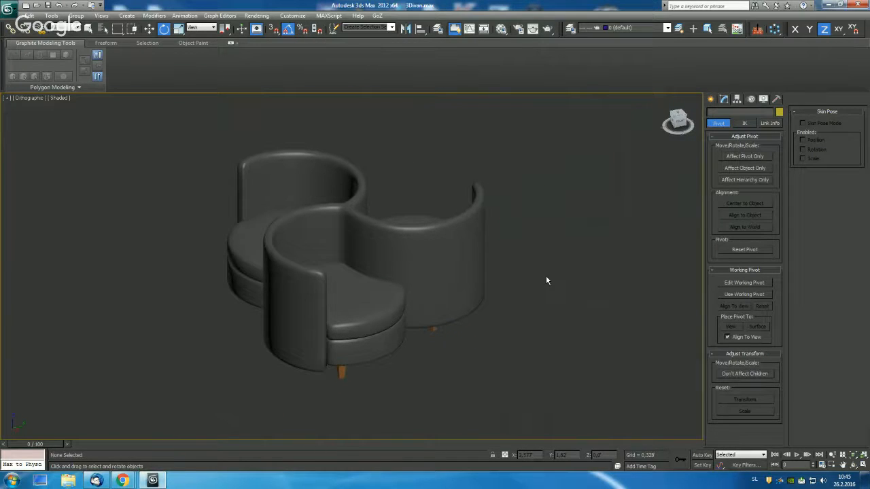
left_click_drag(546, 280, 537, 264)
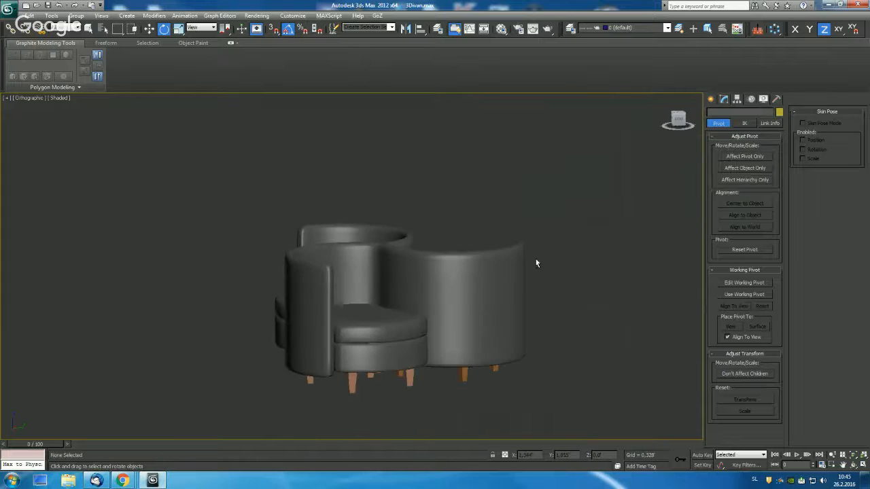